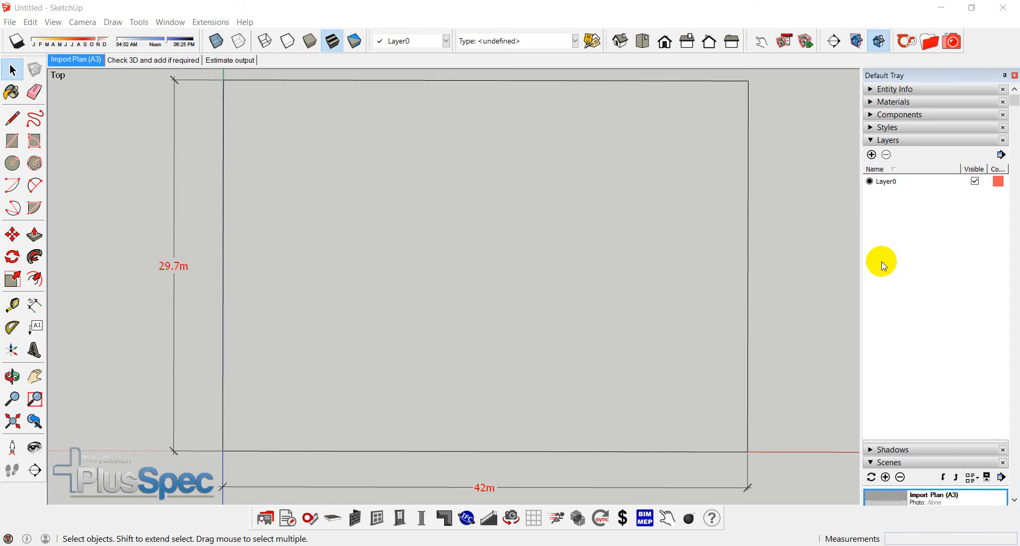
{"action": "mouse_move", "coordinate": [518, 321]}
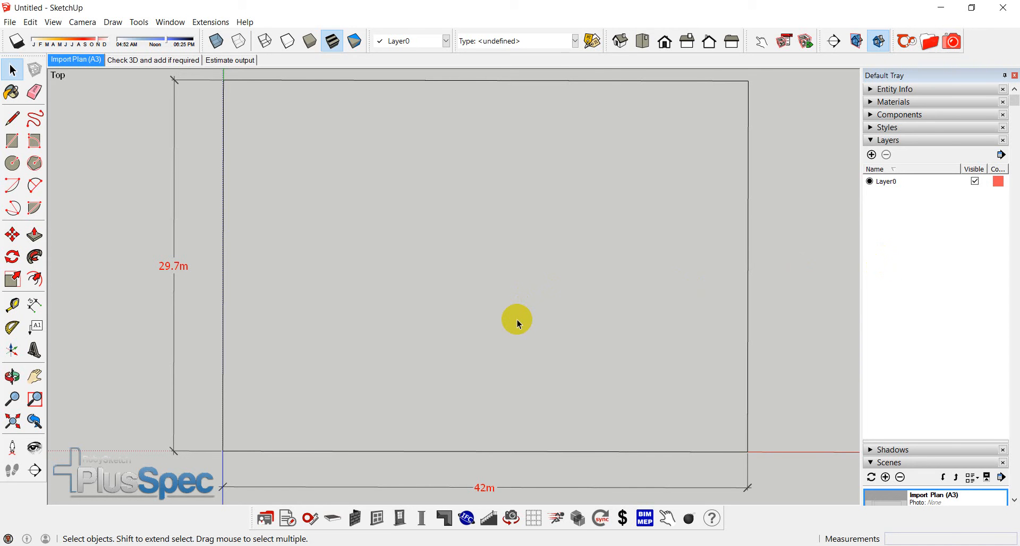
{"action": "mouse_move", "coordinate": [492, 300]}
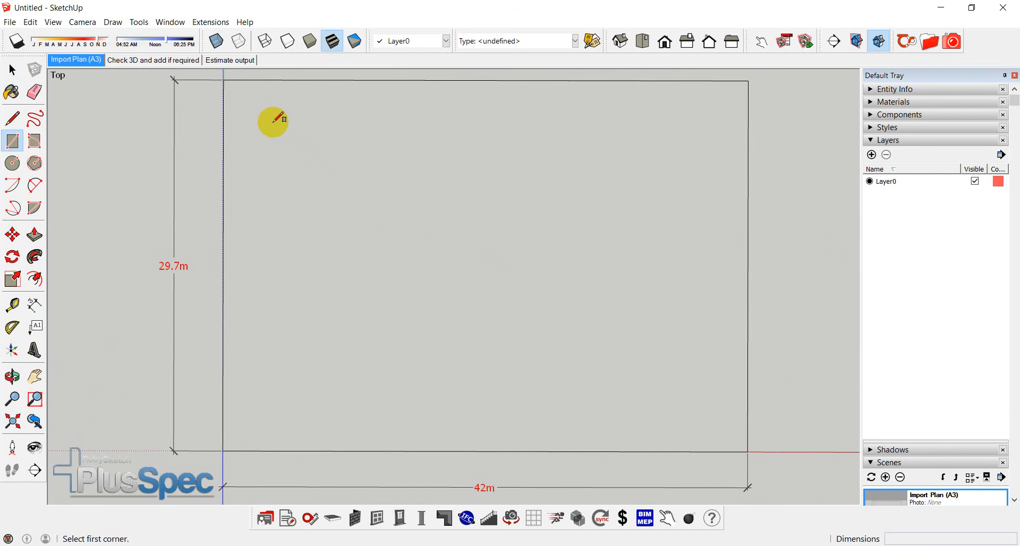
Step: Draw the large footprint rectangle and the smaller notch rectangle to form the L-shape
{"action": "left_click_drag", "start_coordinate": [273, 120], "coordinate": [657, 402]}
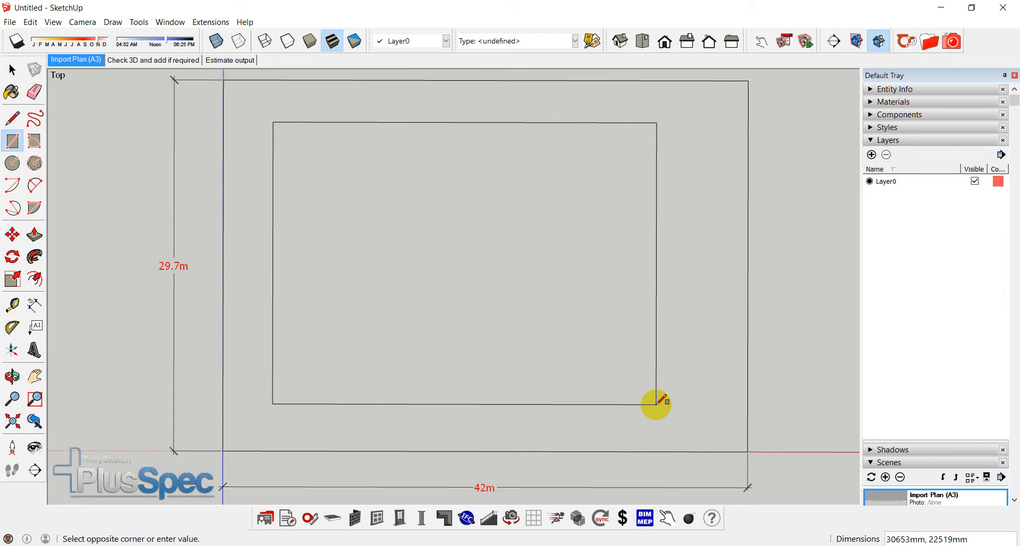
{"action": "left_click", "coordinate": [657, 403]}
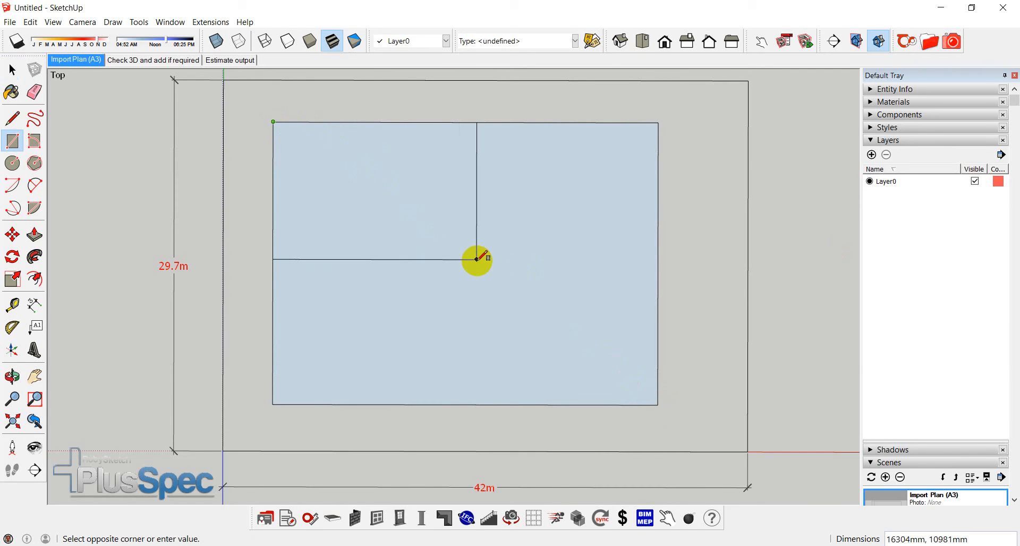
{"action": "left_click", "coordinate": [478, 260]}
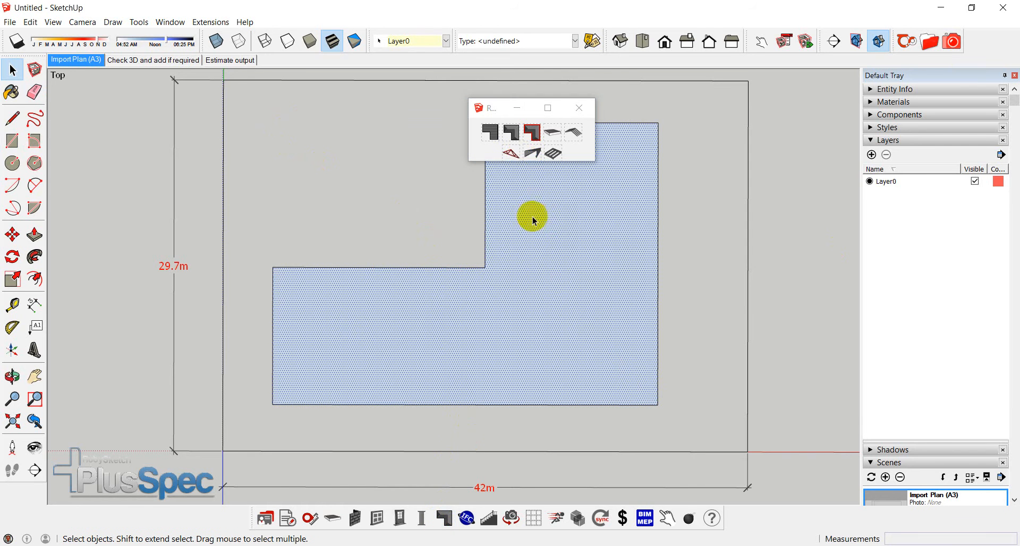
Step: Create a Hip Roof at 45° pitch, Metal, Plumb fascia, Boxed eave, with fascia and gutter
{"action": "left_click", "coordinate": [512, 133]}
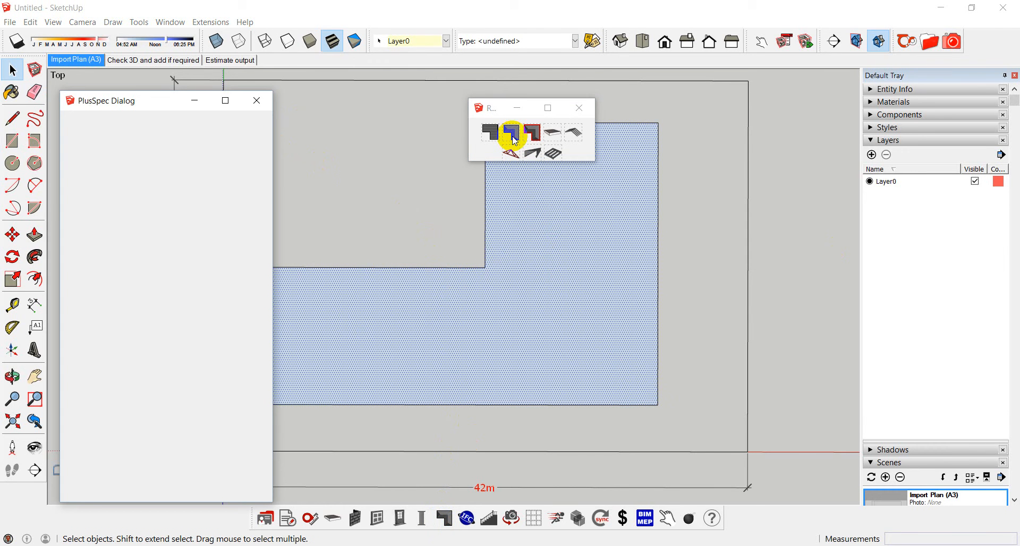
{"action": "left_click", "coordinate": [513, 132]}
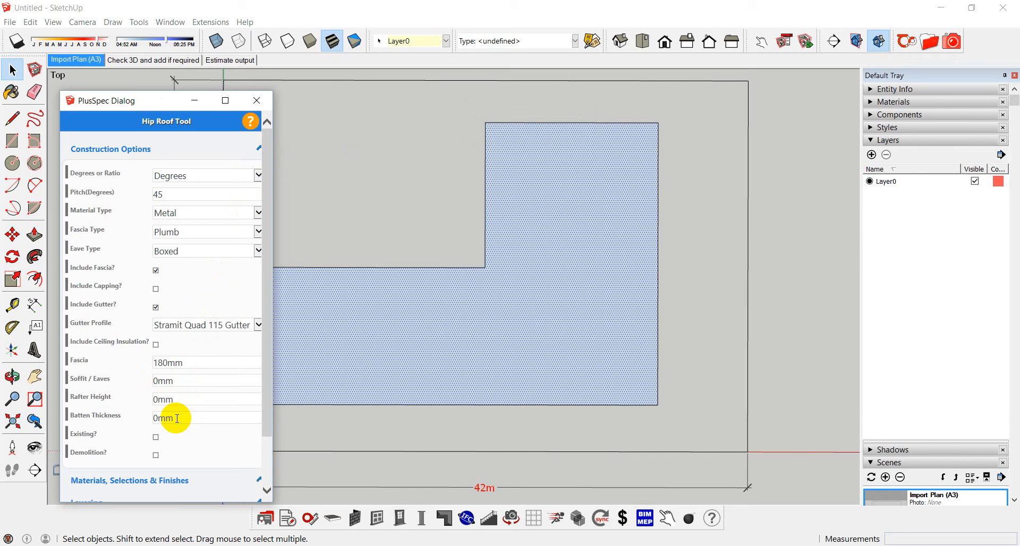
{"action": "mouse_move", "coordinate": [269, 399]}
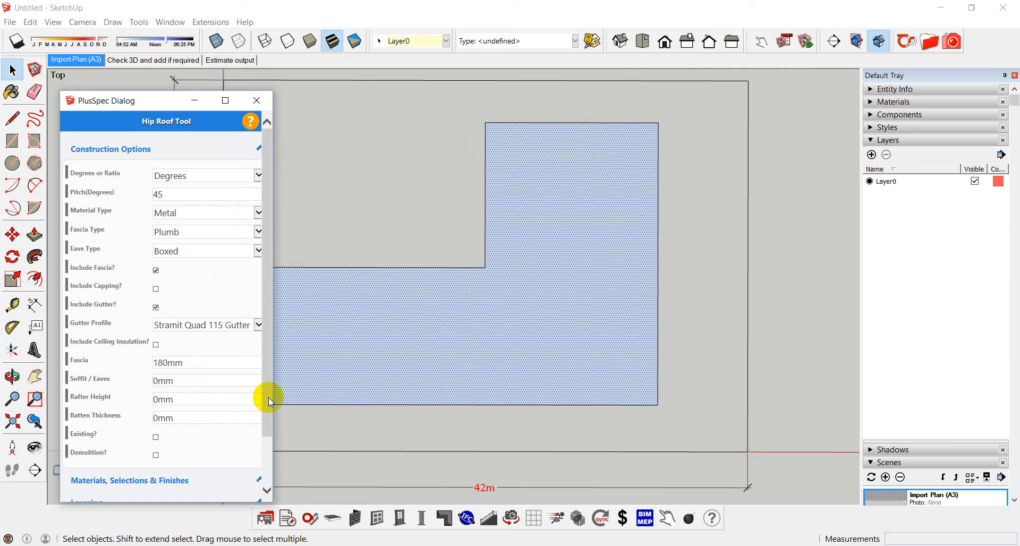
{"action": "scroll", "scroll_direction": "down", "scroll_amount": 3}
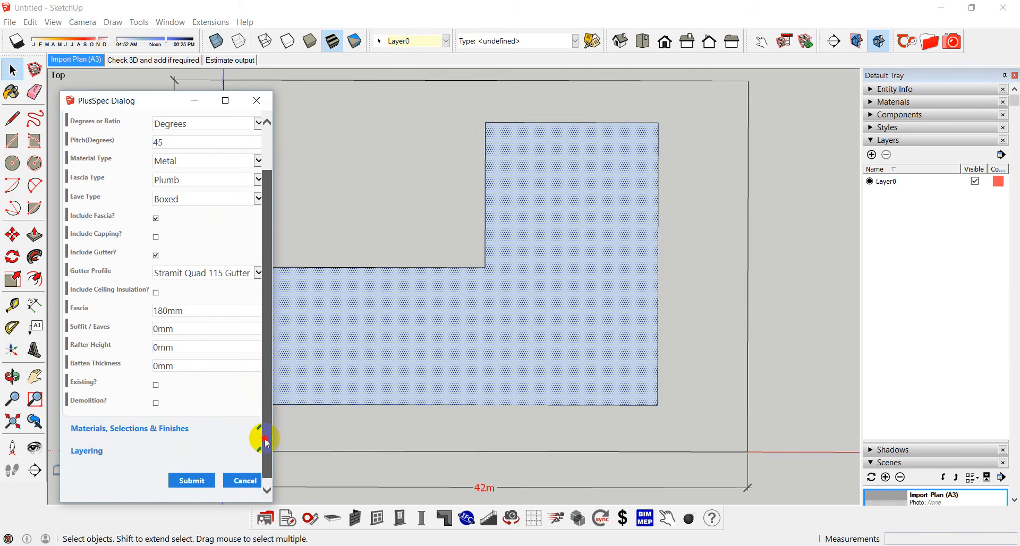
{"action": "scroll", "scroll_direction": "down", "scroll_amount": 3}
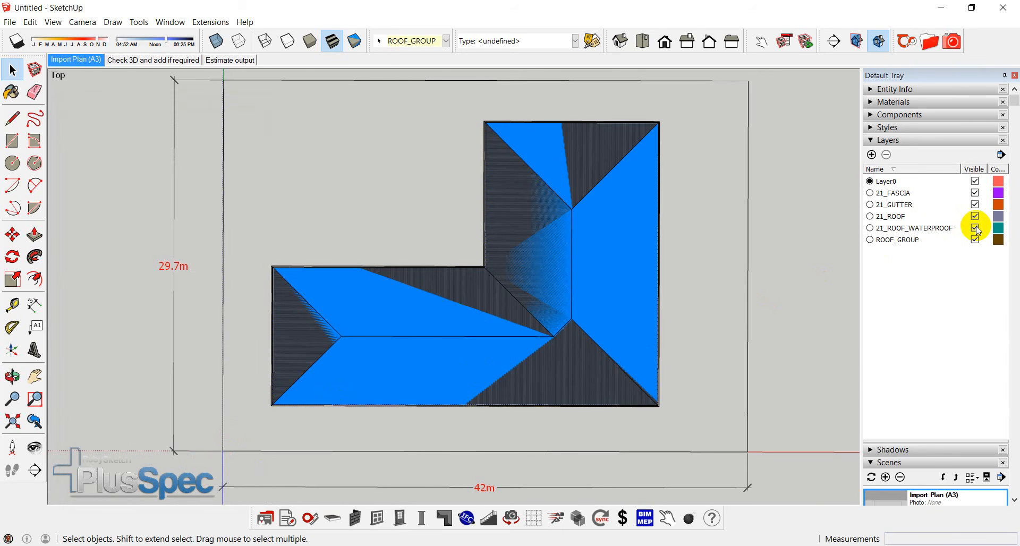
Step: Hide layer 21_ROOF_WATERPROOF and orbit to inspect the metal sheeting from several sides
{"action": "left_click", "coordinate": [975, 227]}
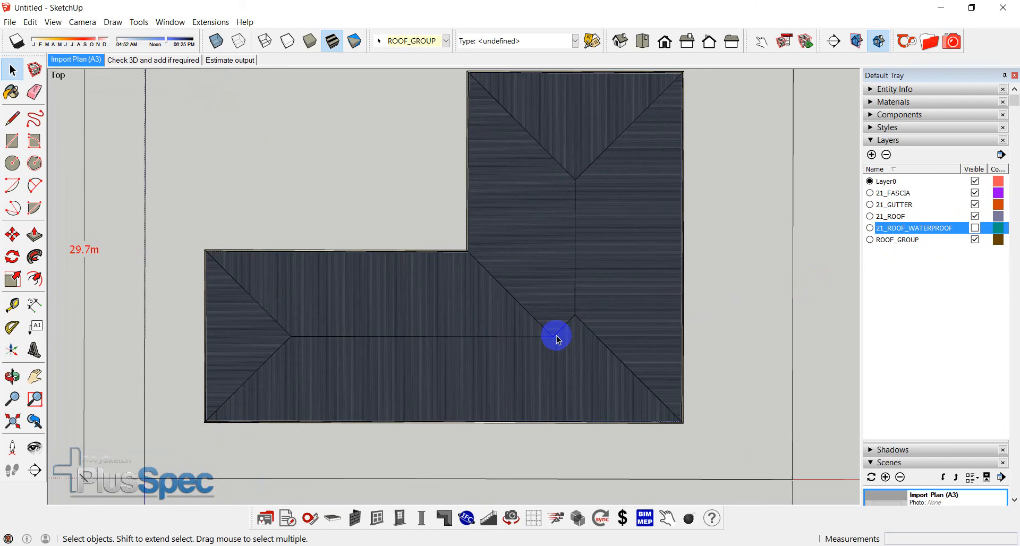
{"action": "left_click_drag", "start_coordinate": [556, 338], "coordinate": [429, 279]}
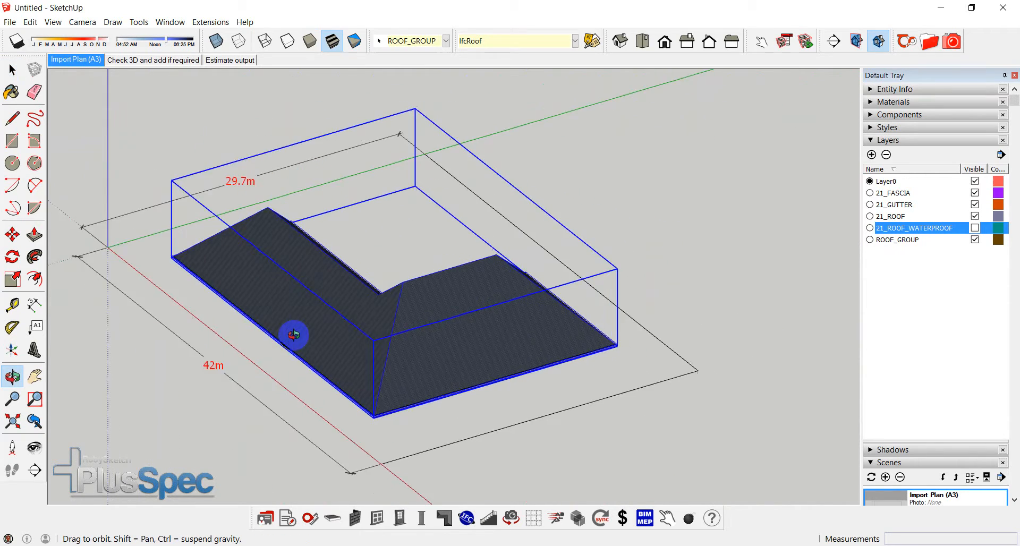
{"action": "left_click_drag", "start_coordinate": [295, 335], "coordinate": [399, 330]}
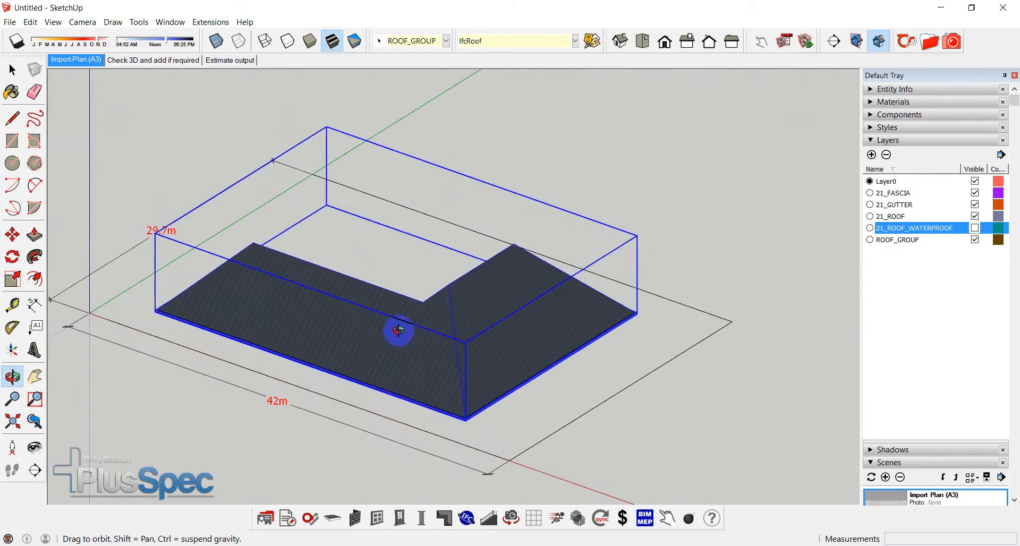
{"action": "left_click_drag", "start_coordinate": [398, 330], "coordinate": [357, 337]}
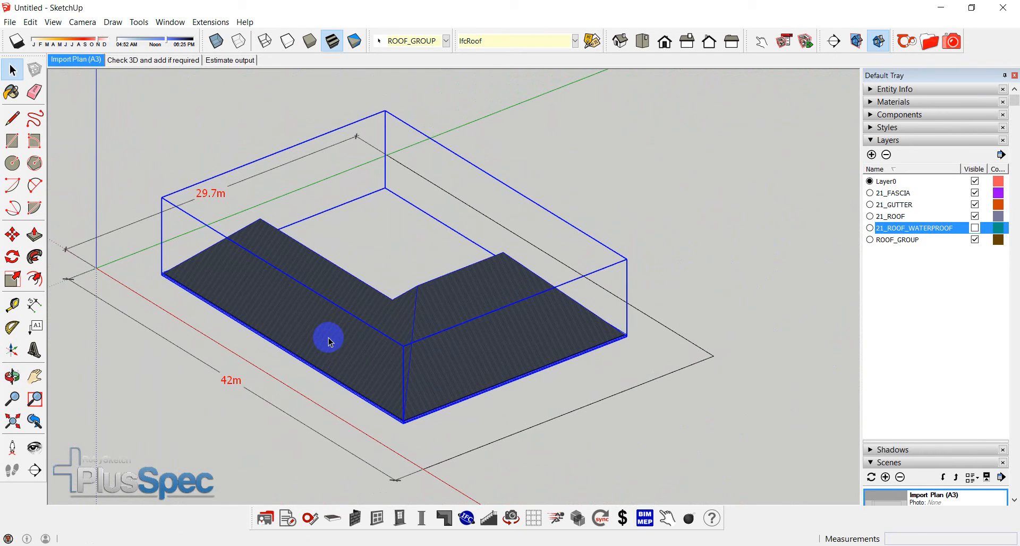
{"action": "left_click_drag", "start_coordinate": [328, 342], "coordinate": [467, 326]}
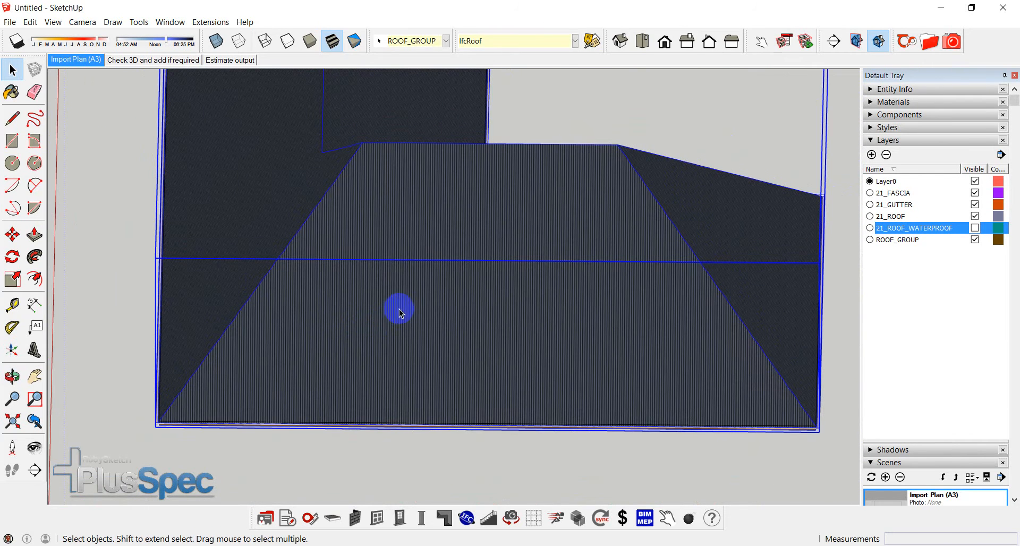
{"action": "mouse_move", "coordinate": [387, 329]}
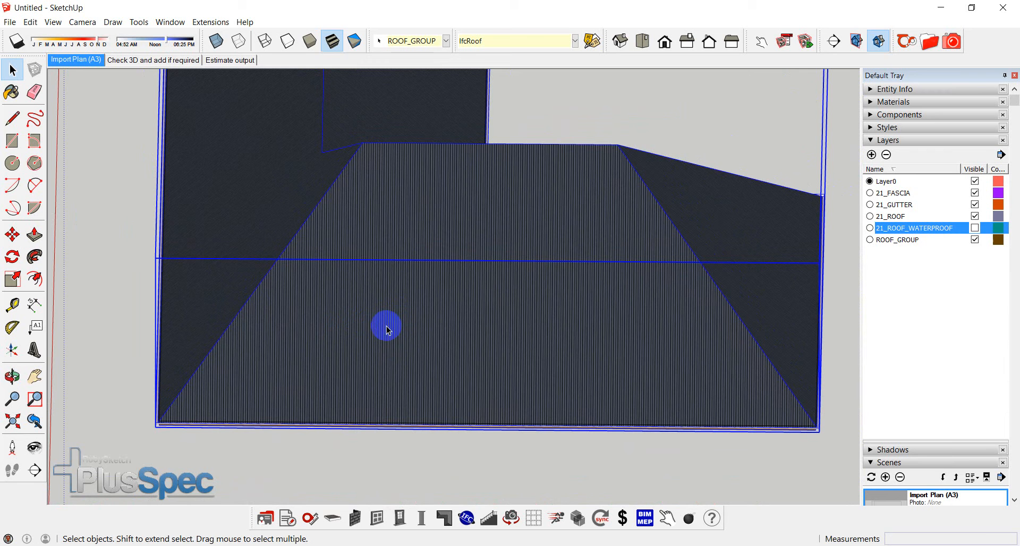
{"action": "mouse_move", "coordinate": [440, 419]}
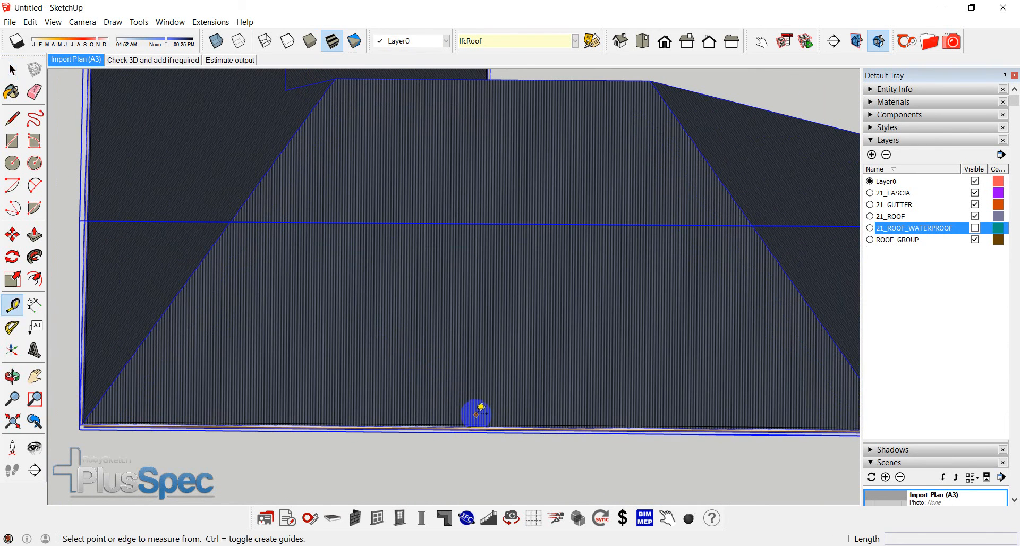
{"action": "mouse_move", "coordinate": [474, 423]}
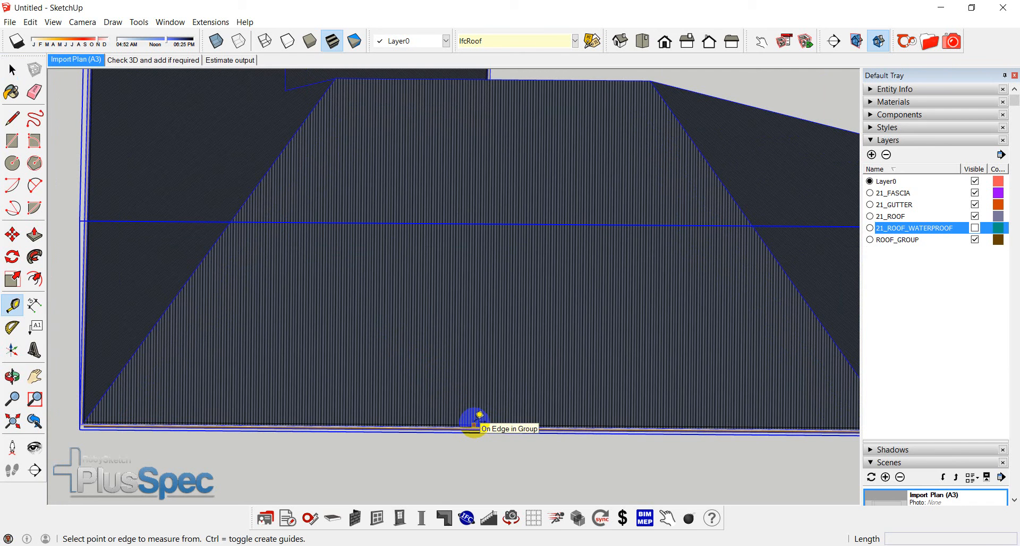
Step: Tape-measure guide lines from the eave edge at 200 and 4000 offsets
{"action": "left_click", "coordinate": [474, 426]}
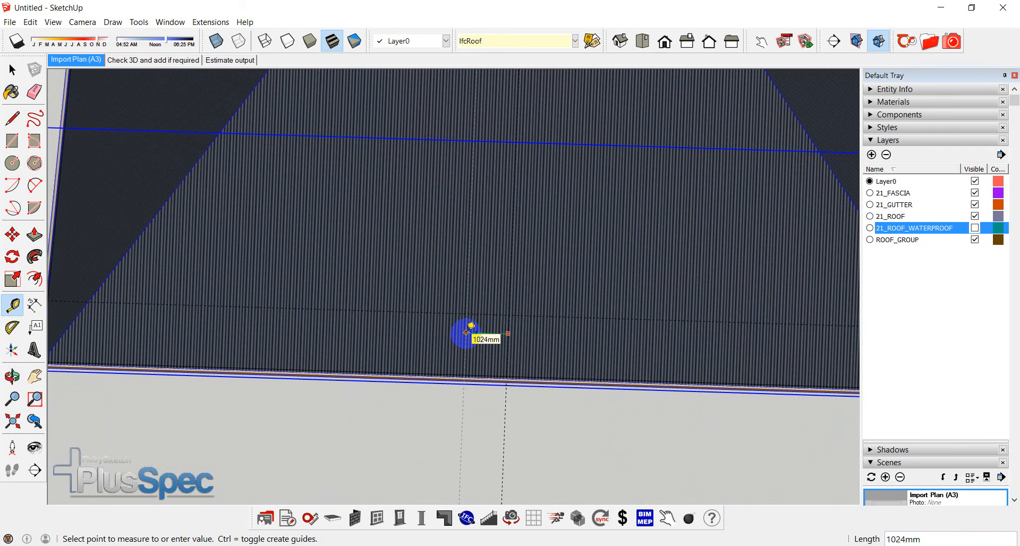
{"action": "type", "text": "2000"}
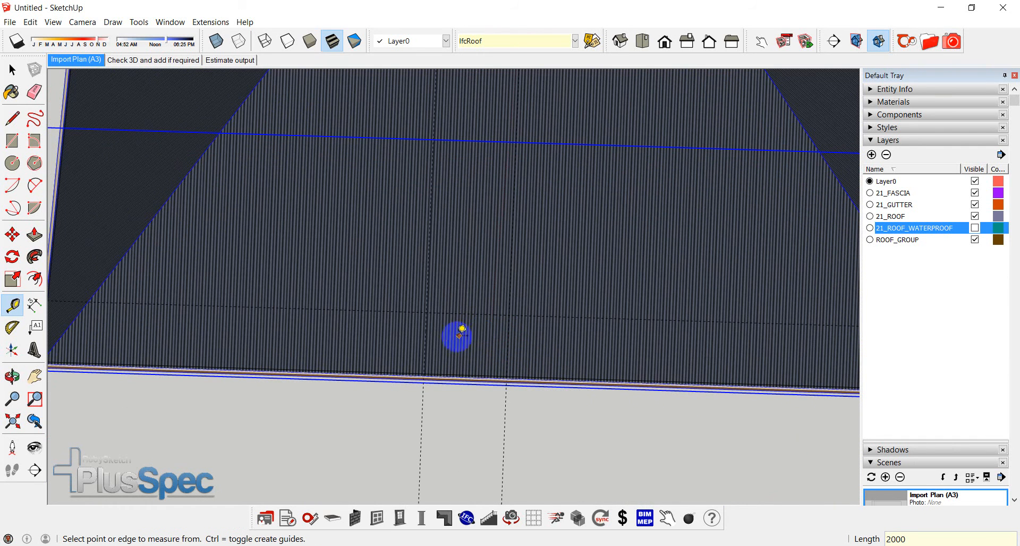
{"action": "mouse_move", "coordinate": [551, 342]}
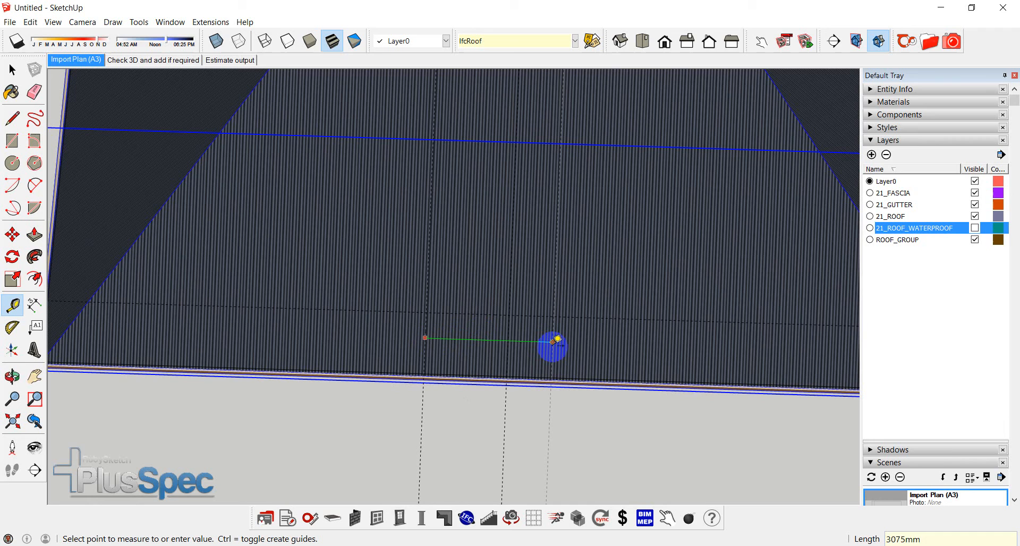
{"action": "type", "text": "4000"}
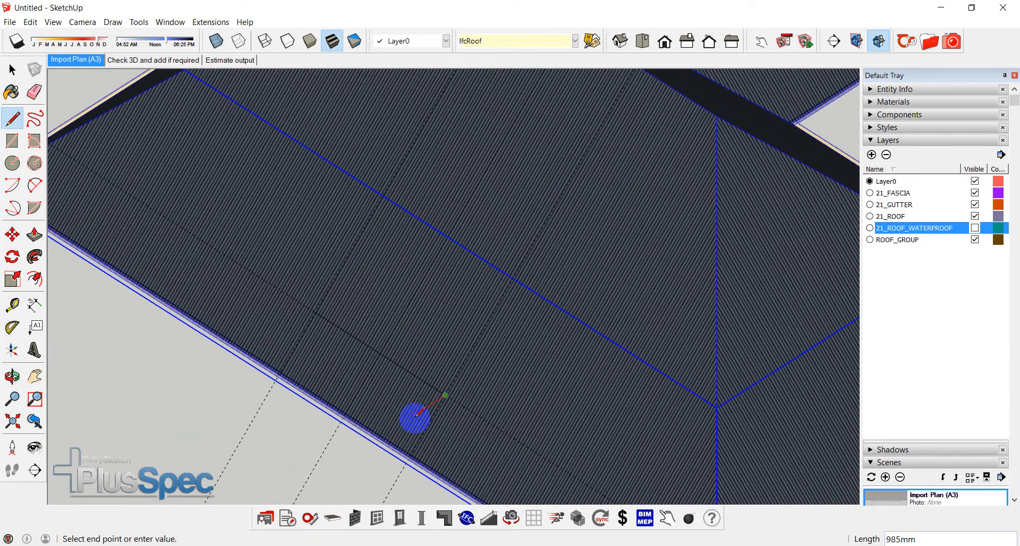
{"action": "mouse_move", "coordinate": [413, 422]}
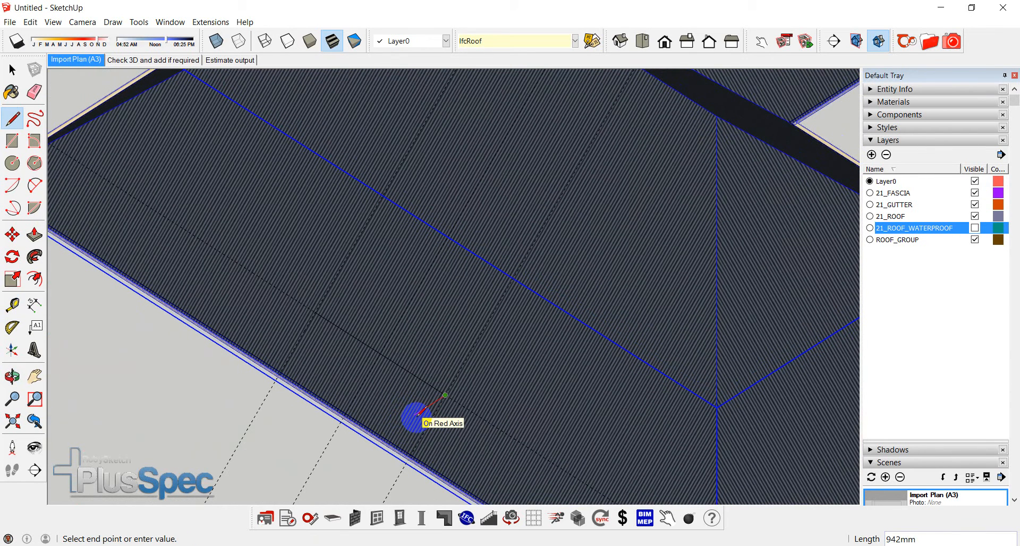
Step: Add an 800 guide offset for the dormer outline and orbit to view it near the eave
{"action": "type", "text": "800"}
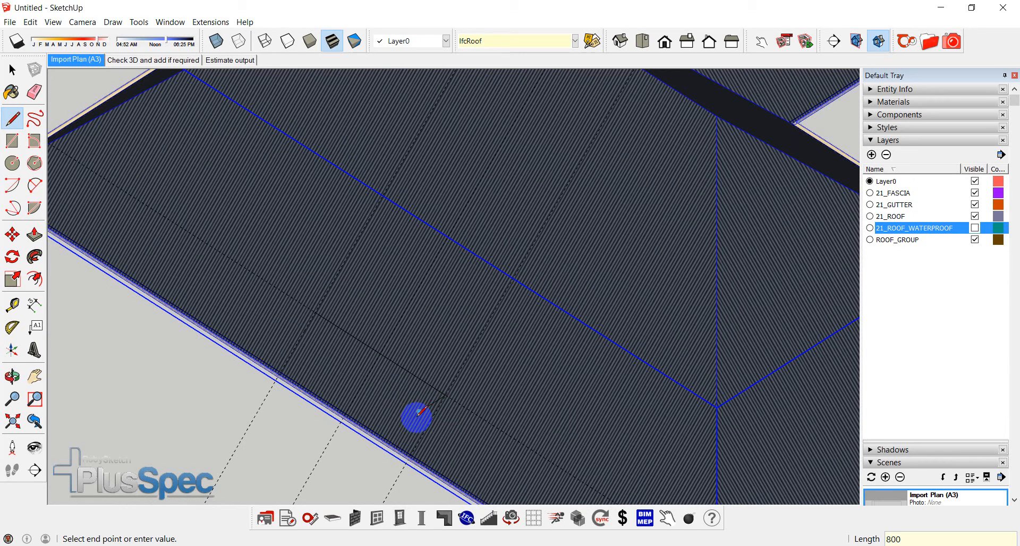
{"action": "mouse_move", "coordinate": [352, 374]}
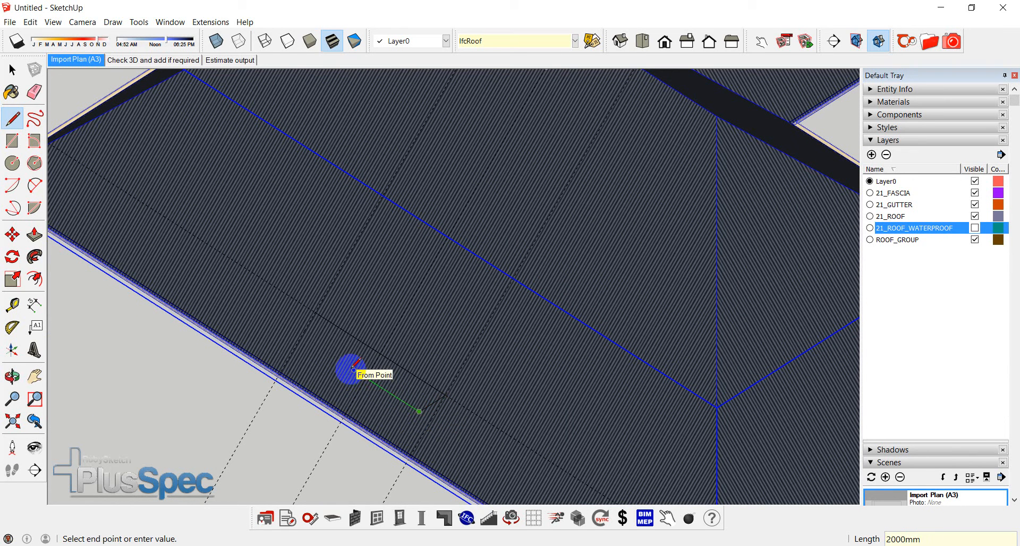
{"action": "mouse_move", "coordinate": [316, 309]}
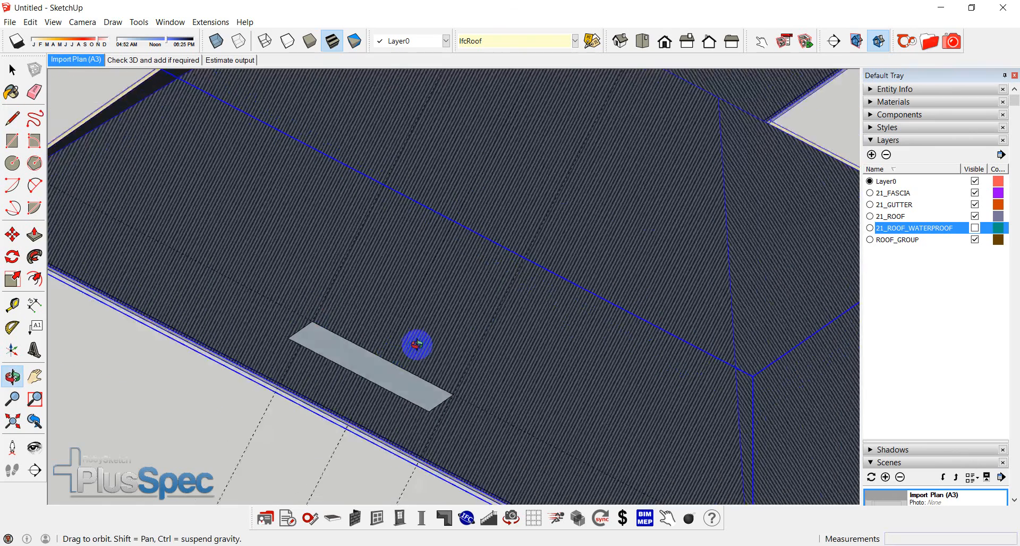
{"action": "left_click_drag", "start_coordinate": [418, 344], "coordinate": [686, 297]}
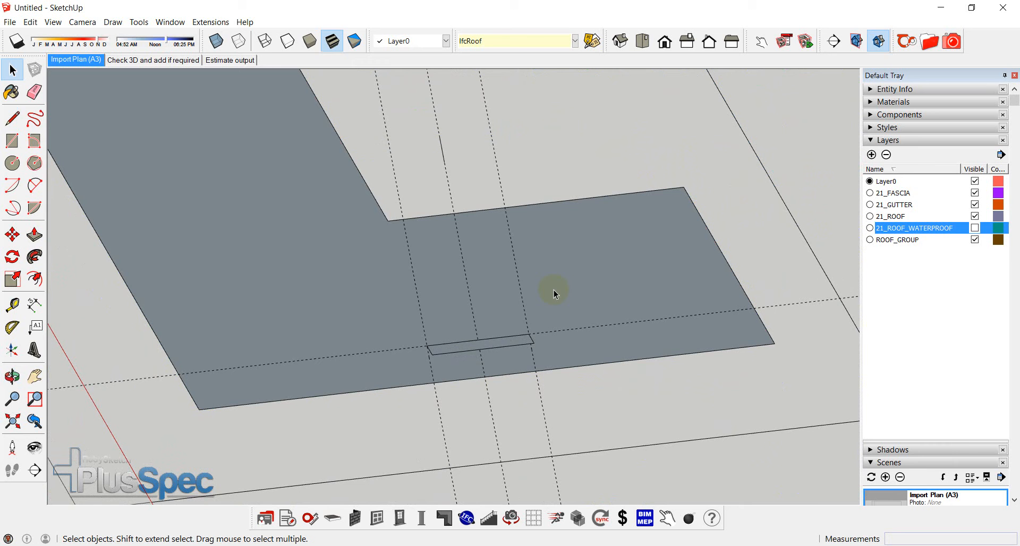
Step: Select the floor face and submit a 45° Metal Hip Roof with fascia and gutter
{"action": "left_click", "coordinate": [482, 350]}
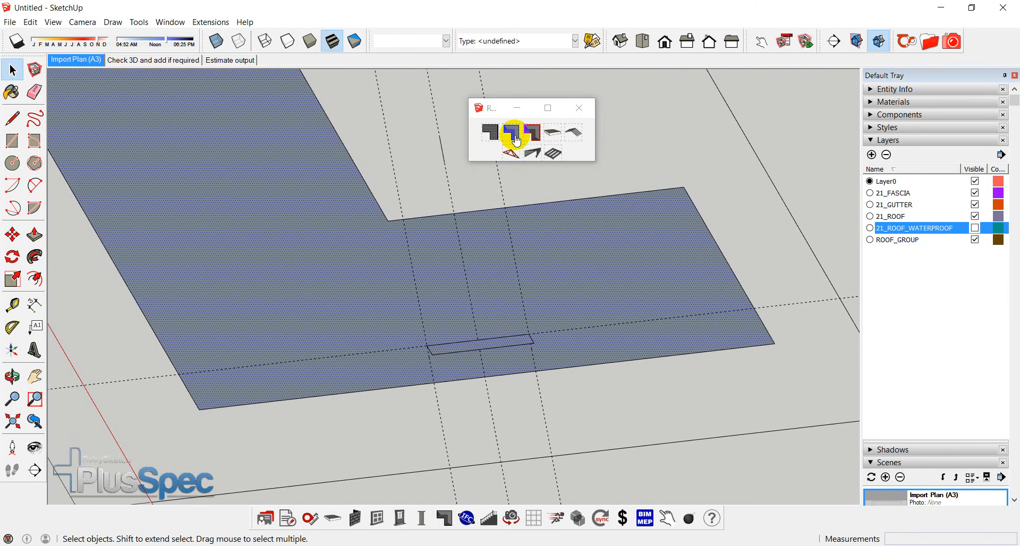
{"action": "left_click", "coordinate": [514, 135]}
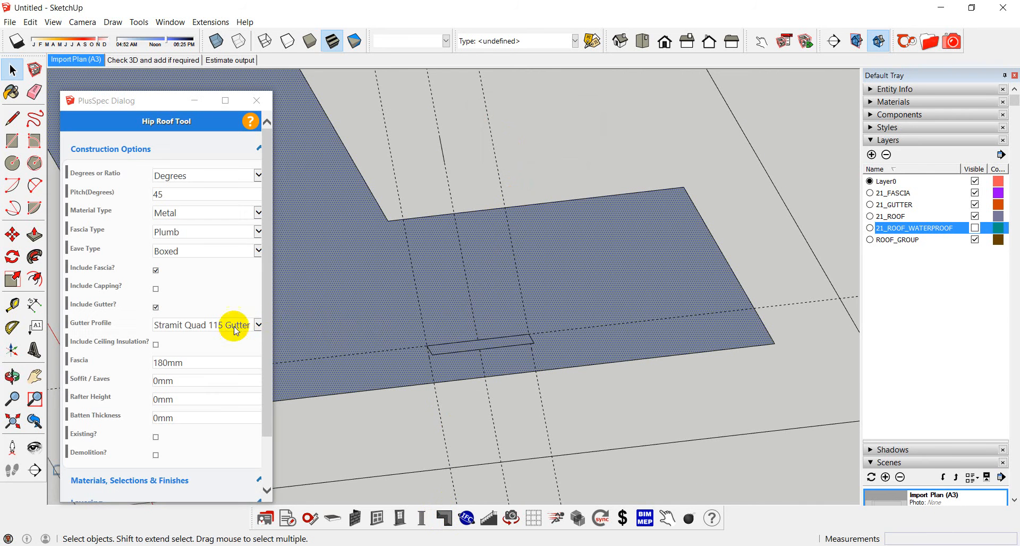
{"action": "scroll", "scroll_direction": "down", "scroll_amount": 3}
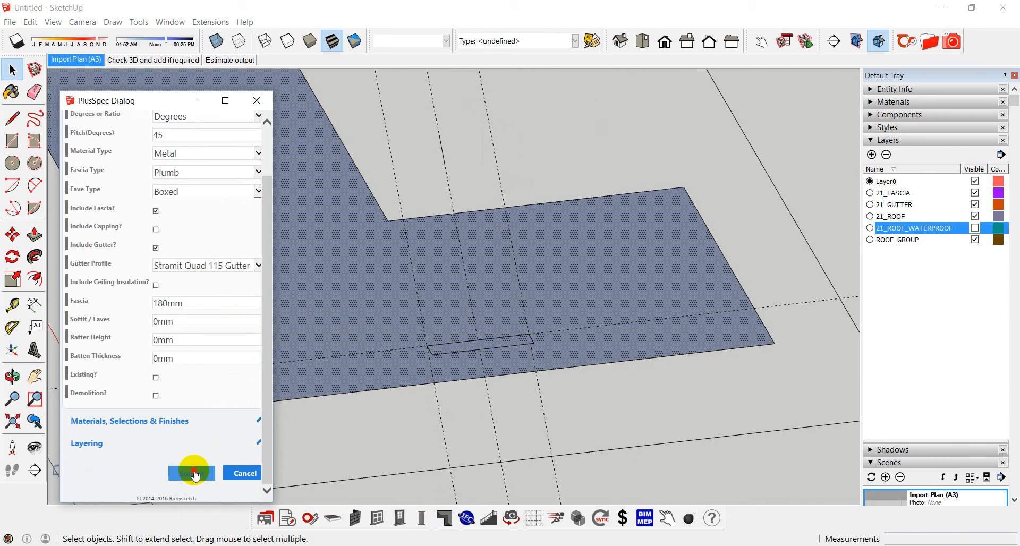
{"action": "left_click", "coordinate": [193, 473]}
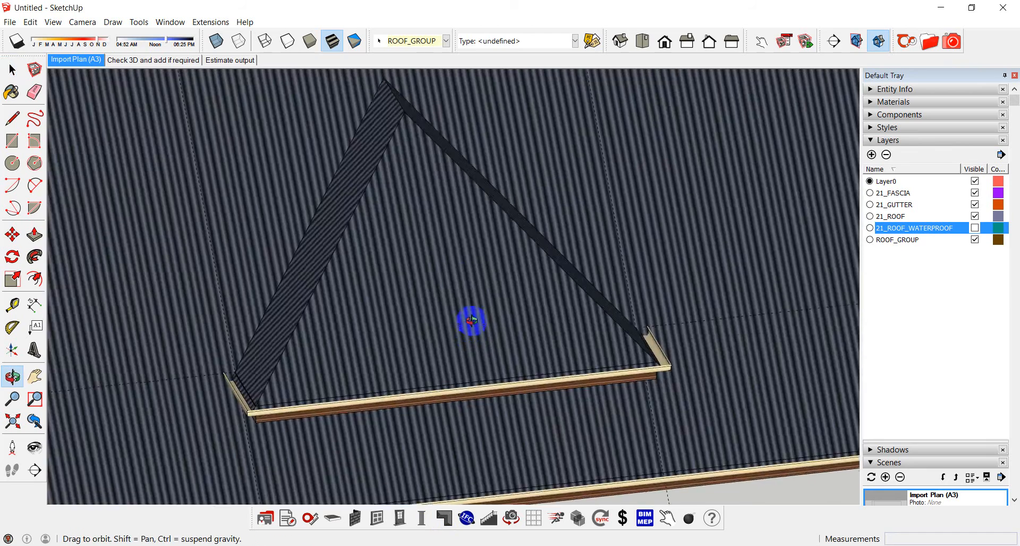
{"action": "left_click_drag", "start_coordinate": [468, 319], "coordinate": [291, 73]}
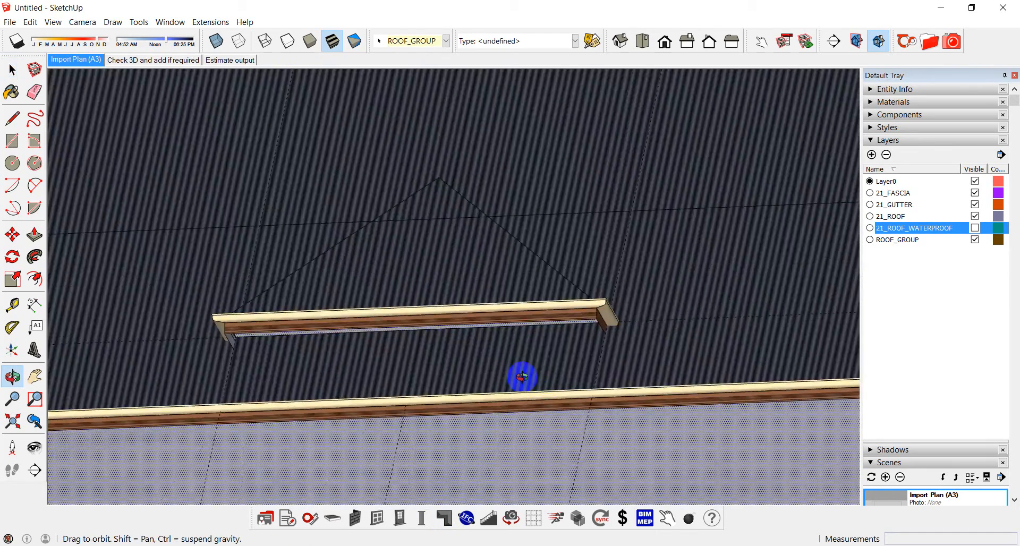
{"action": "left_click_drag", "start_coordinate": [521, 377], "coordinate": [635, 416]}
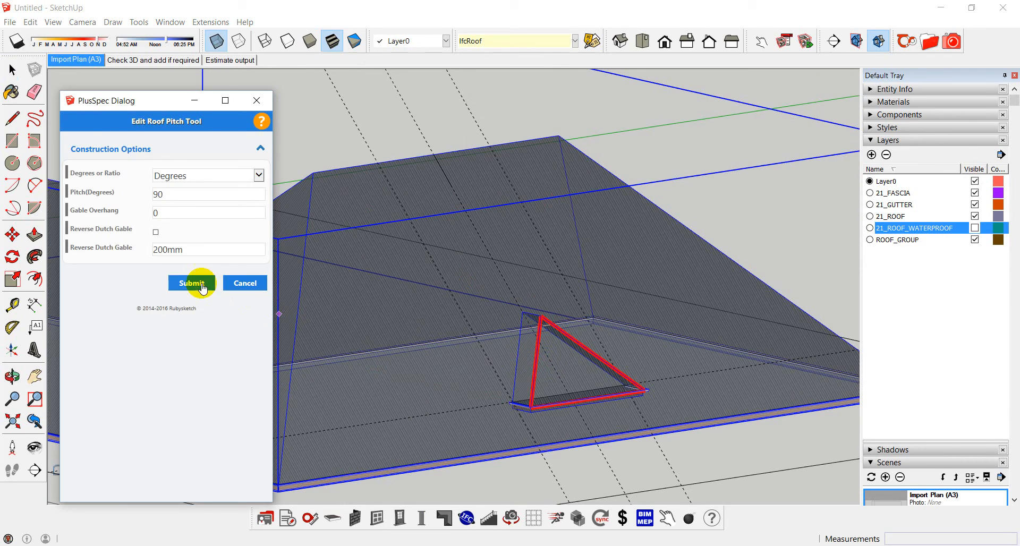
Step: Submit the 90° pitch for the dormer end, orbit to check, and pick the next roof face
{"action": "left_click", "coordinate": [192, 283]}
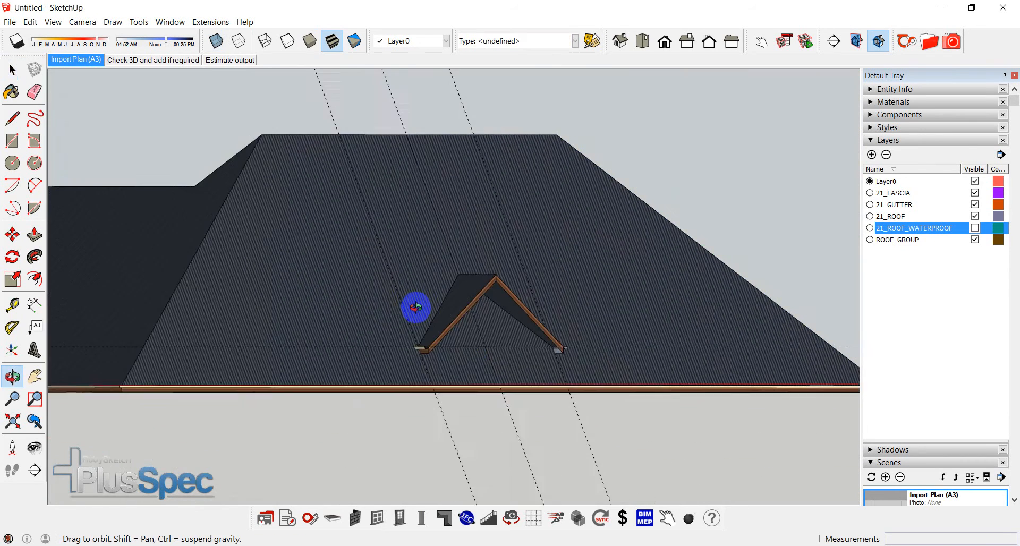
{"action": "left_click_drag", "start_coordinate": [417, 309], "coordinate": [466, 369]}
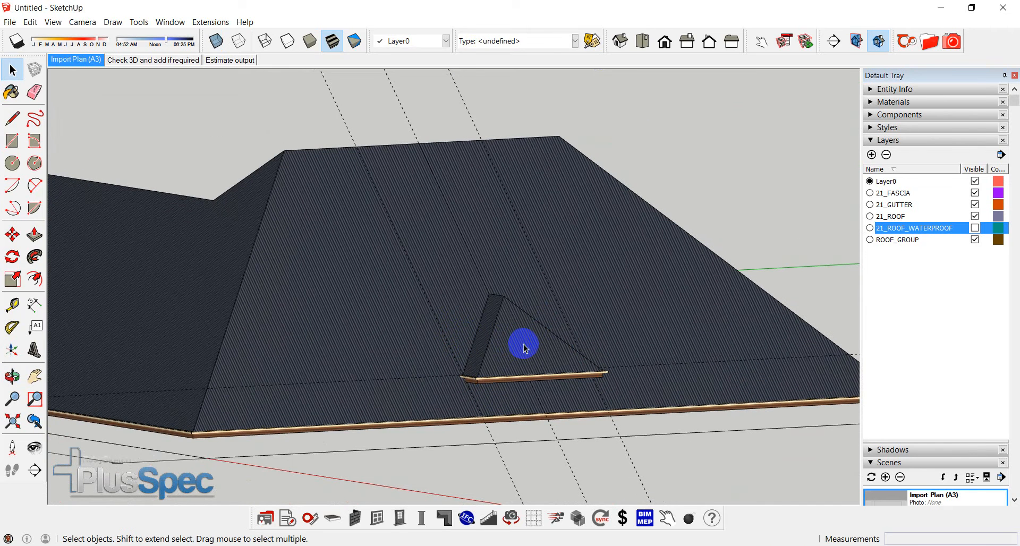
{"action": "left_click", "coordinate": [517, 435]}
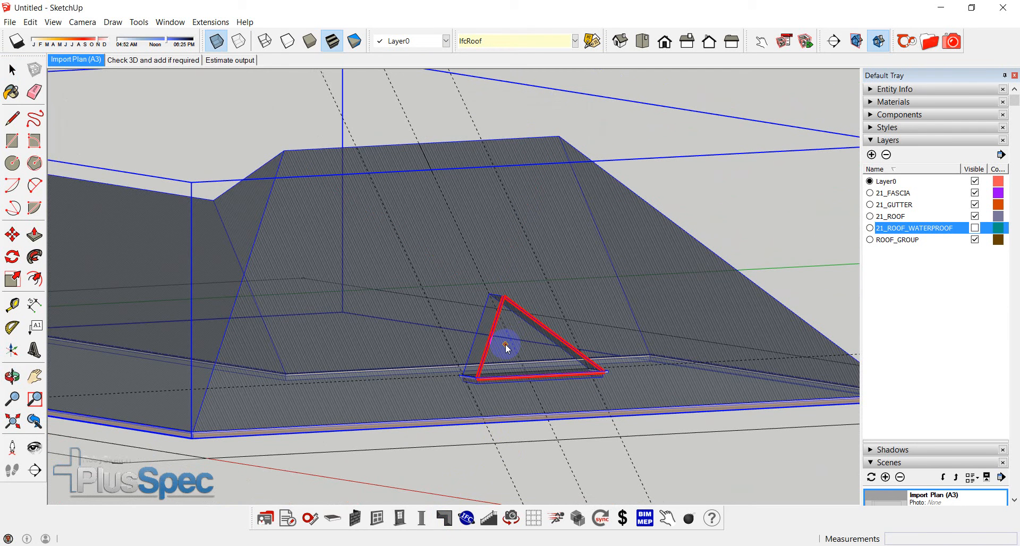
Step: Apply Reverse Dutch Gable to the dormer's triangular end and orbit to inspect it
{"action": "left_click", "coordinate": [506, 347]}
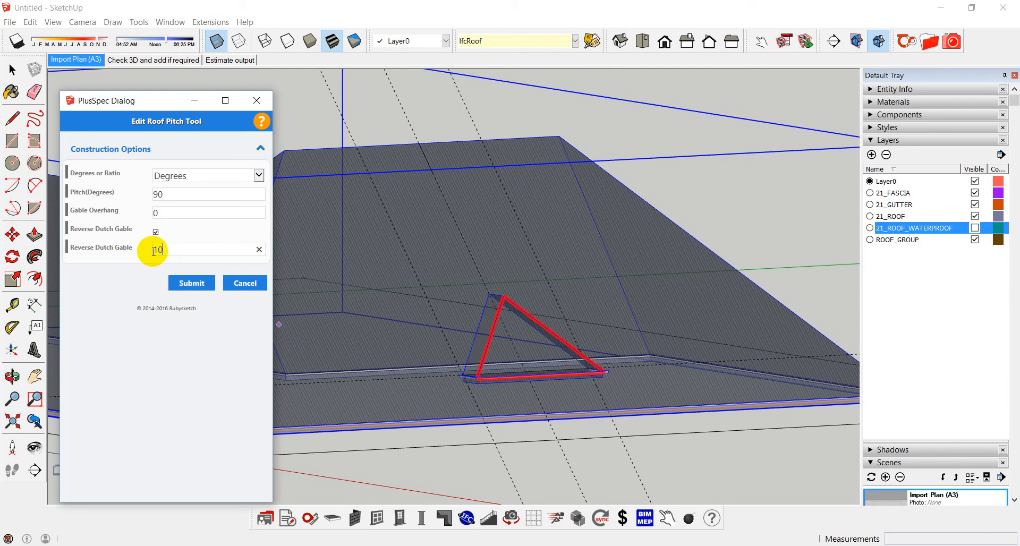
{"action": "left_click", "coordinate": [191, 282]}
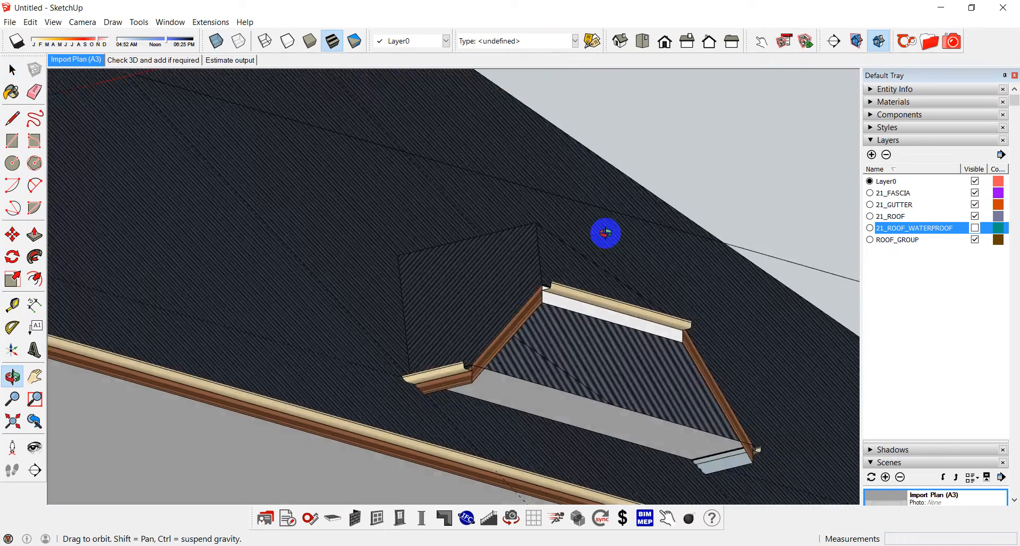
{"action": "left_click_drag", "start_coordinate": [605, 233], "coordinate": [138, 371]}
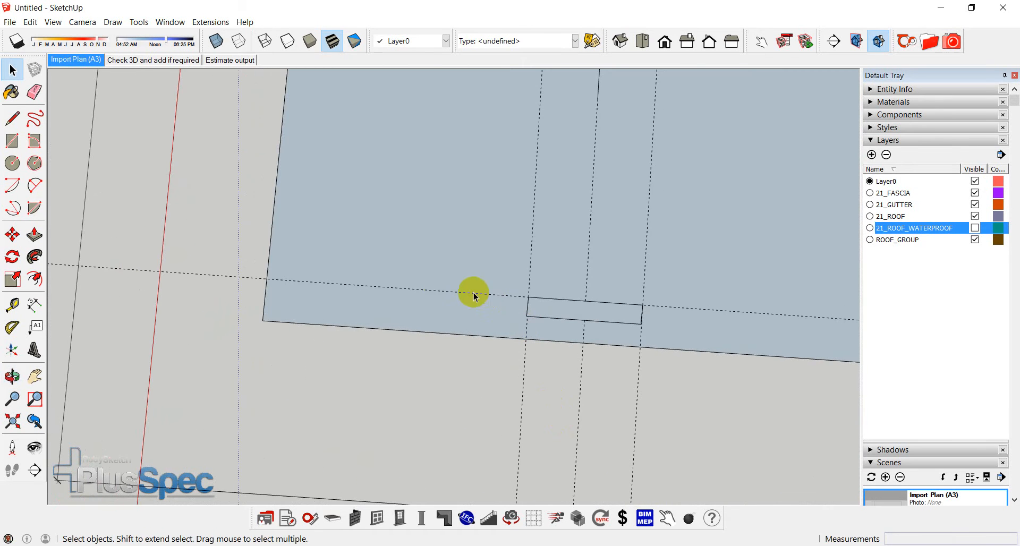
{"action": "mouse_move", "coordinate": [403, 292]}
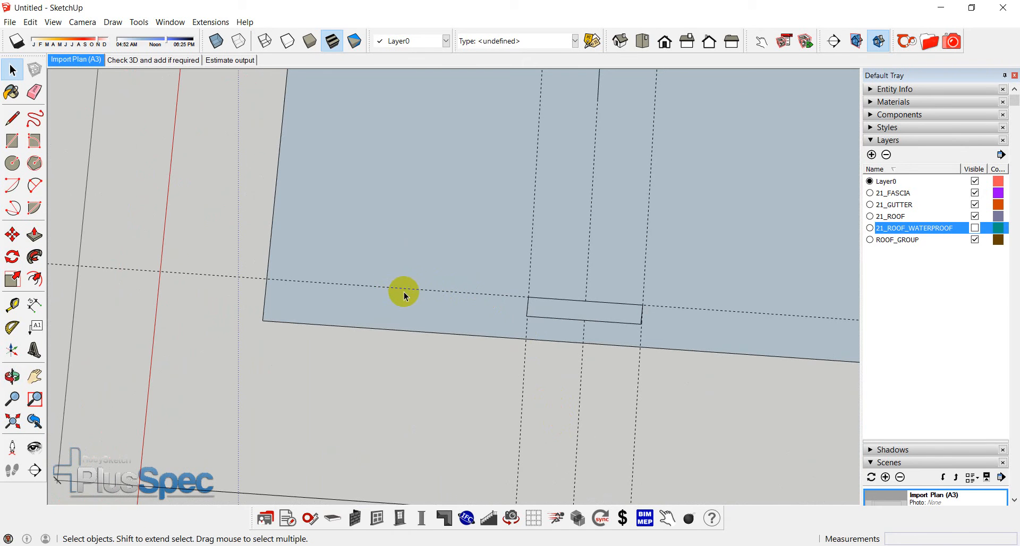
{"action": "mouse_move", "coordinate": [398, 296]}
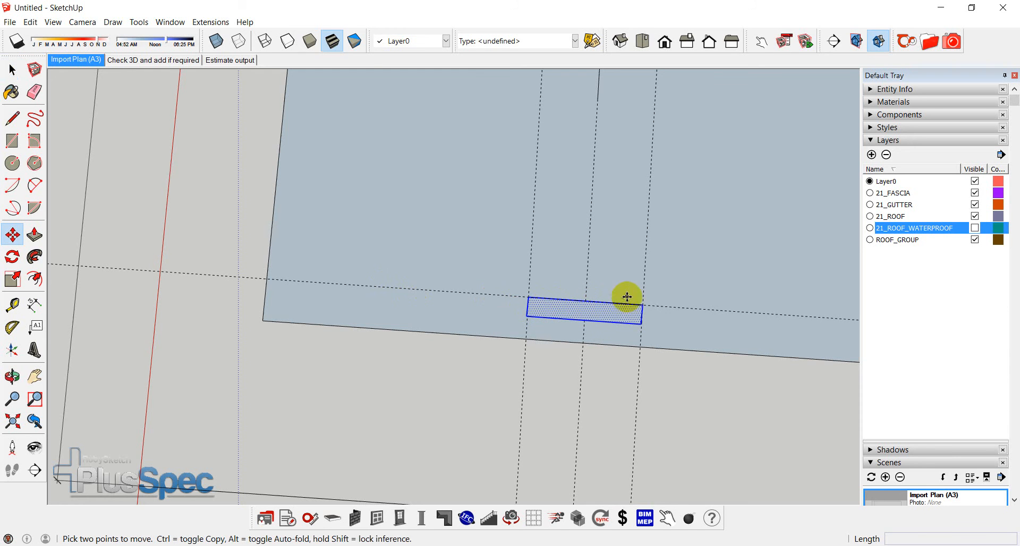
Step: Copy the dormer rectangle leftward along the front edge and reselect the original
{"action": "left_click_drag", "start_coordinate": [627, 297], "coordinate": [485, 293]}
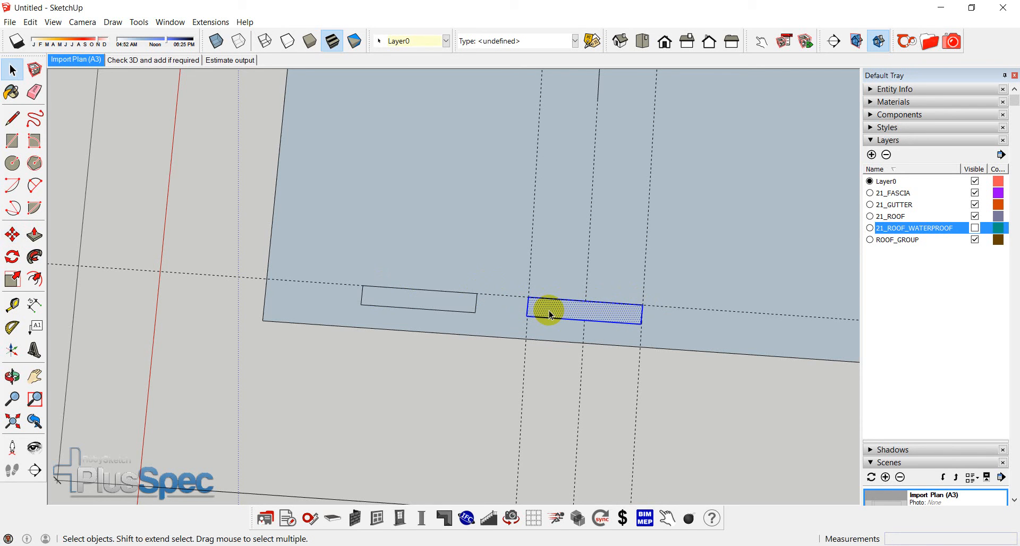
{"action": "left_click", "coordinate": [12, 235]}
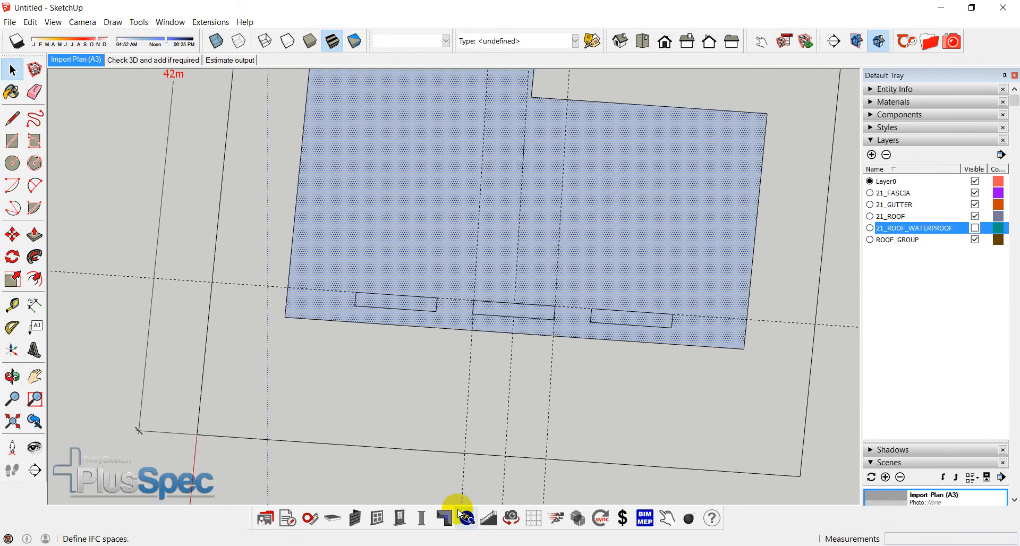
Step: Regenerate the Hip Roof over the outline with the same settings
{"action": "left_click", "coordinate": [465, 518]}
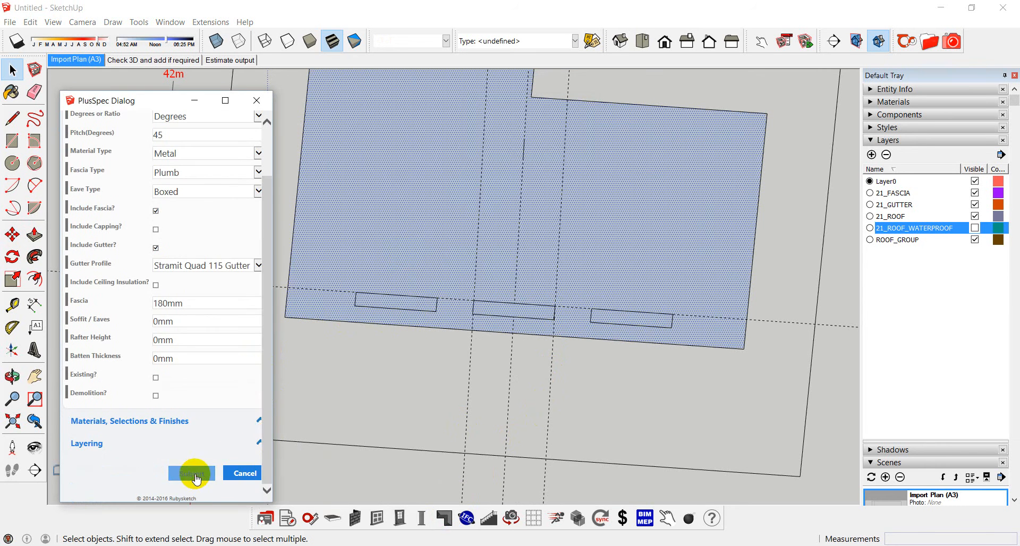
{"action": "left_click", "coordinate": [192, 473]}
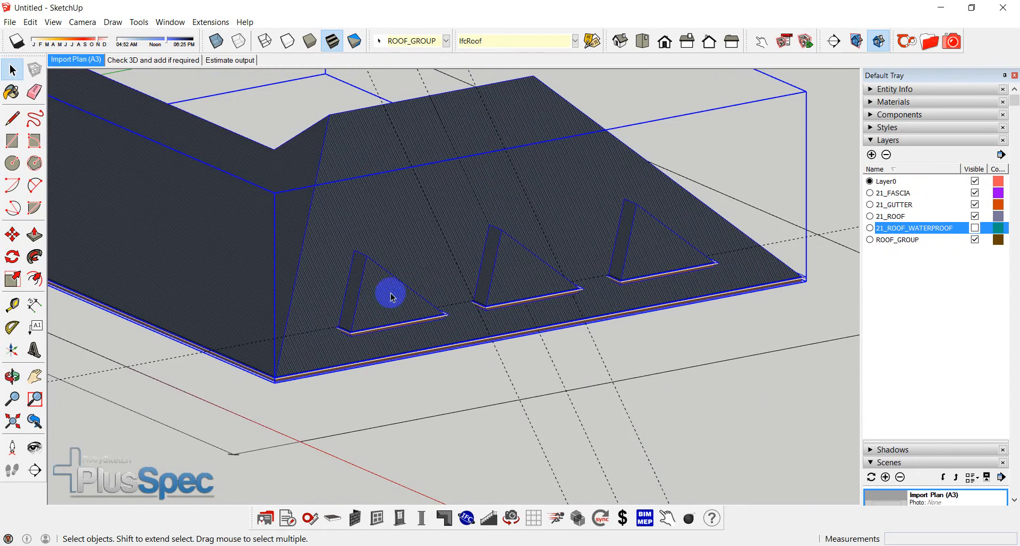
{"action": "mouse_move", "coordinate": [561, 294]}
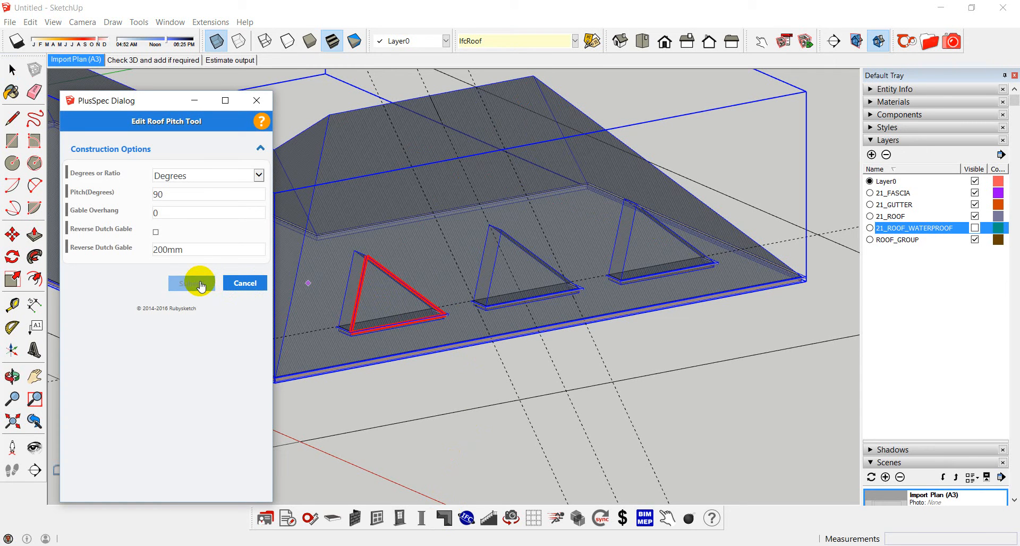
Step: Set the left dormer to a 90° gable and the middle to a 90° Reverse Dutch gable at 1200mm
{"action": "left_click", "coordinate": [190, 282]}
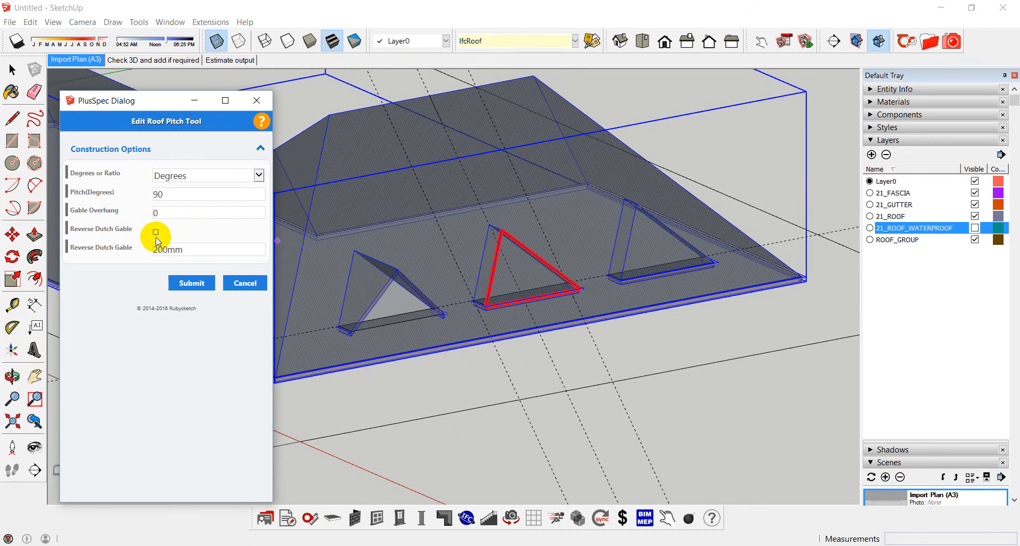
{"action": "left_click", "coordinate": [155, 231]}
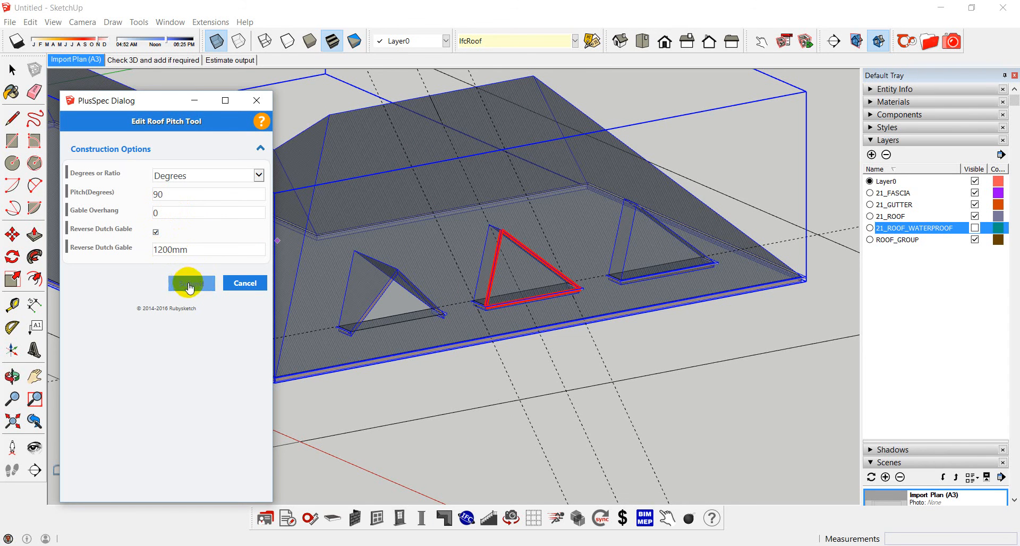
{"action": "left_click", "coordinate": [190, 282]}
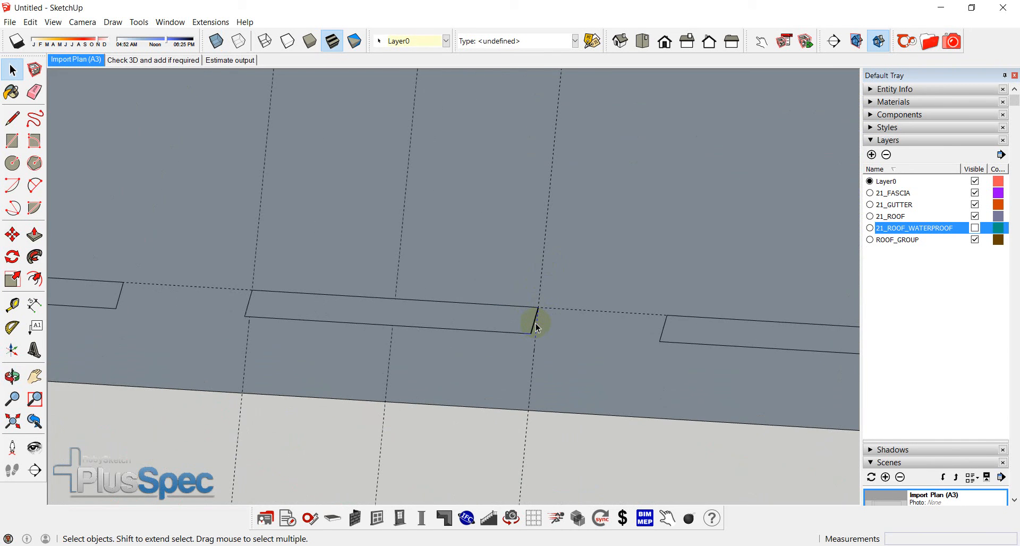
Step: Stretch the middle dormer rectangle's edges so its front projects past the roof outline's eave
{"action": "left_click", "coordinate": [12, 235]}
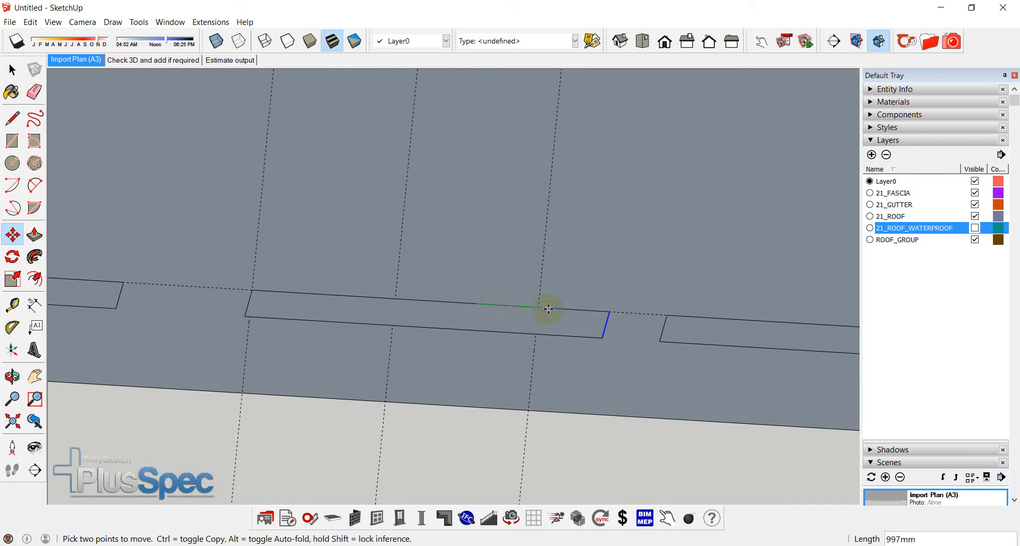
{"action": "mouse_move", "coordinate": [548, 310]}
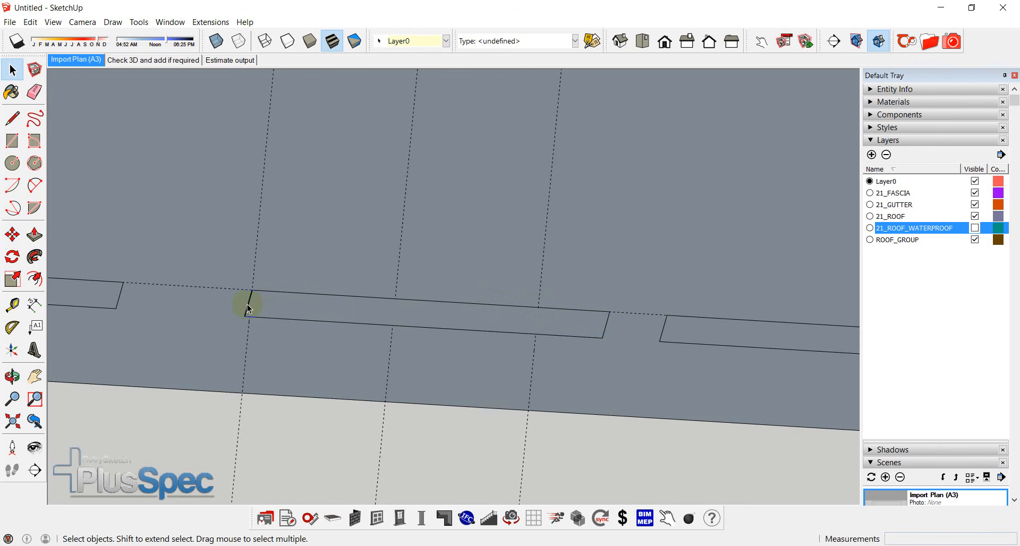
{"action": "left_click", "coordinate": [11, 234]}
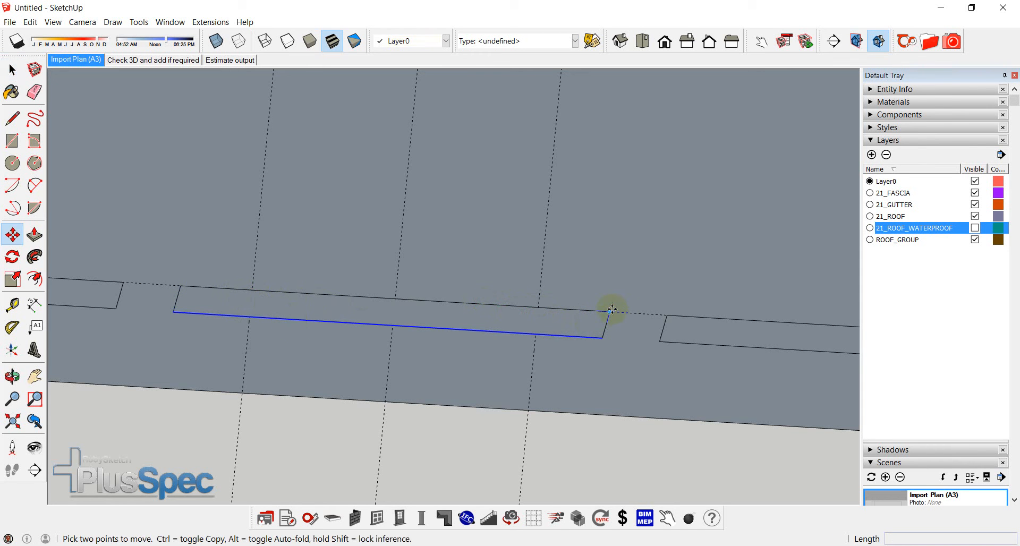
{"action": "left_click_drag", "start_coordinate": [609, 310], "coordinate": [598, 350]}
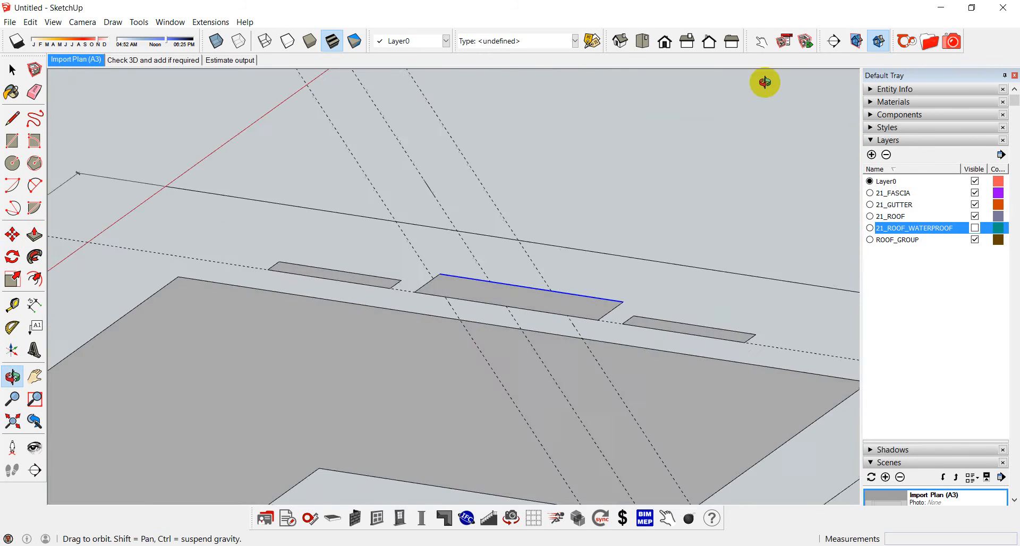
{"action": "left_click_drag", "start_coordinate": [764, 82], "coordinate": [706, 166]}
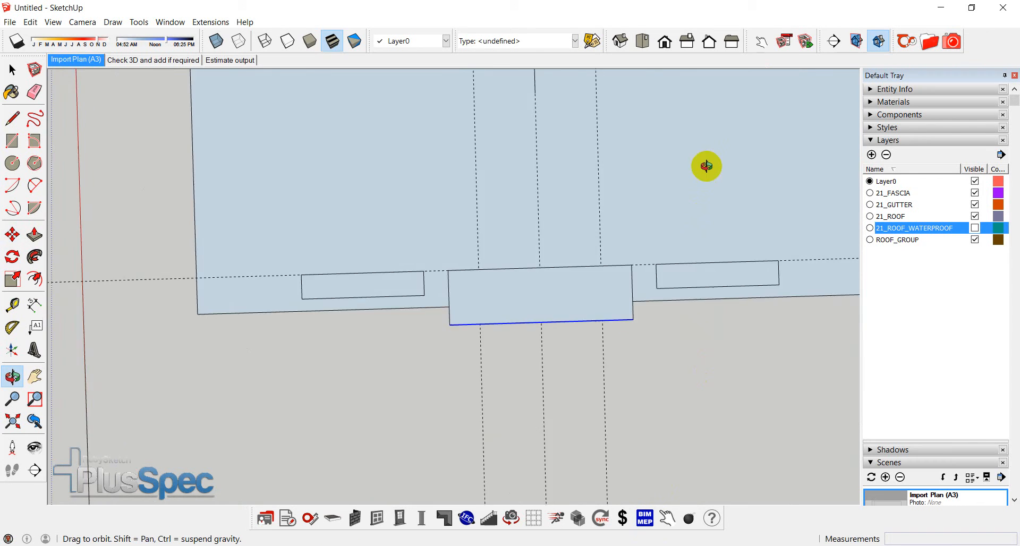
{"action": "left_click_drag", "start_coordinate": [706, 167], "coordinate": [695, 150]}
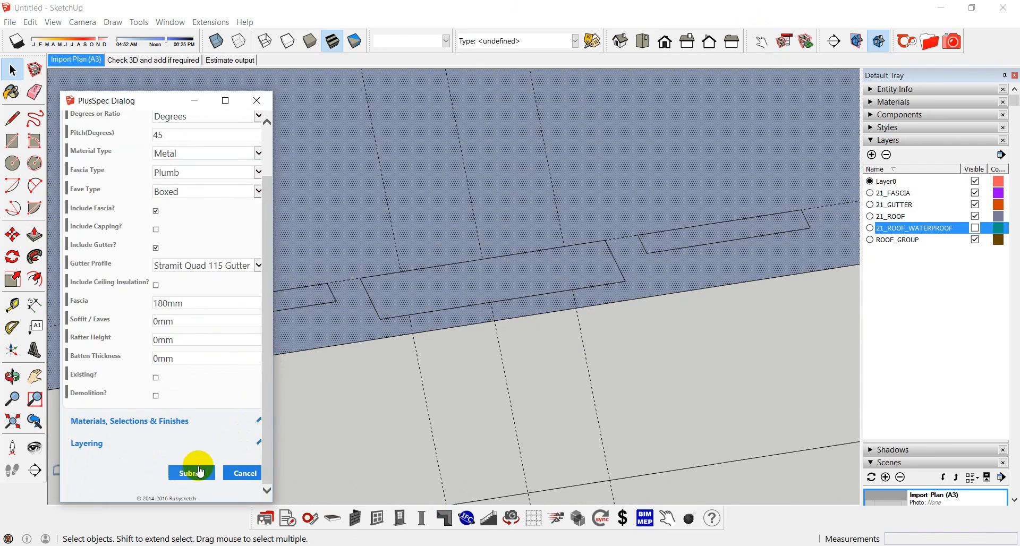
Step: Submit the 45° metal roof settings, then give the rebuilt middle dormer a 90° vertical gable end
{"action": "left_click", "coordinate": [191, 472]}
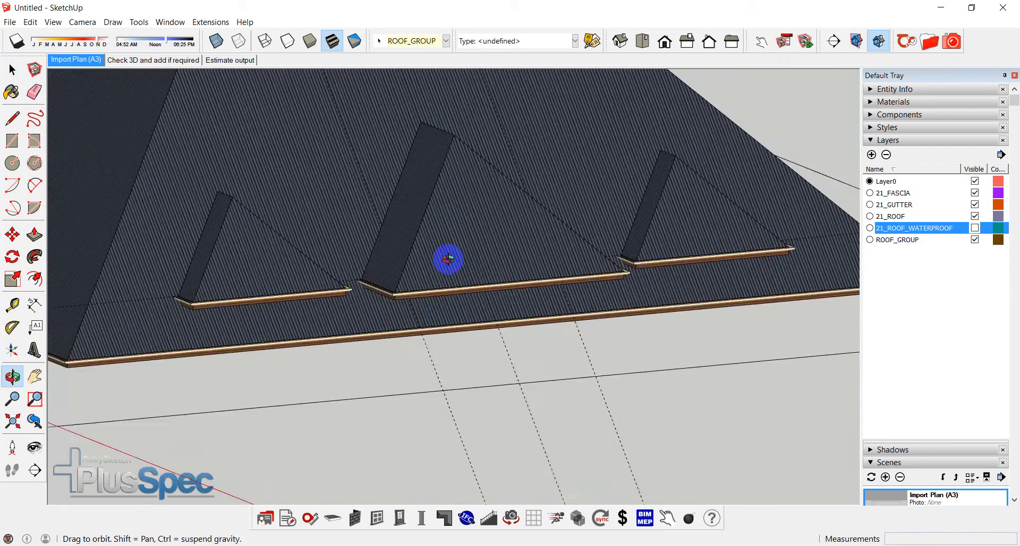
{"action": "left_click_drag", "start_coordinate": [447, 260], "coordinate": [512, 200]}
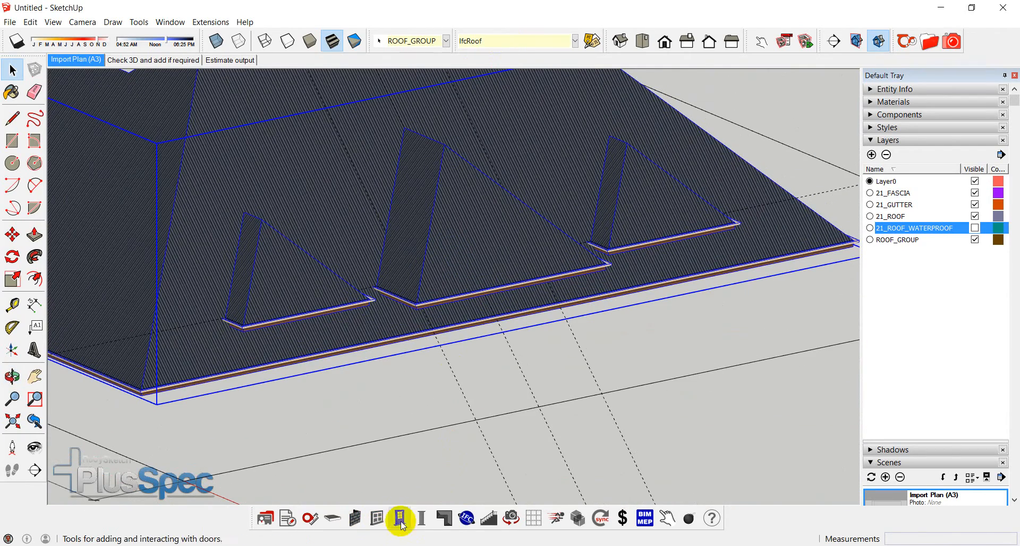
{"action": "left_click", "coordinate": [400, 519]}
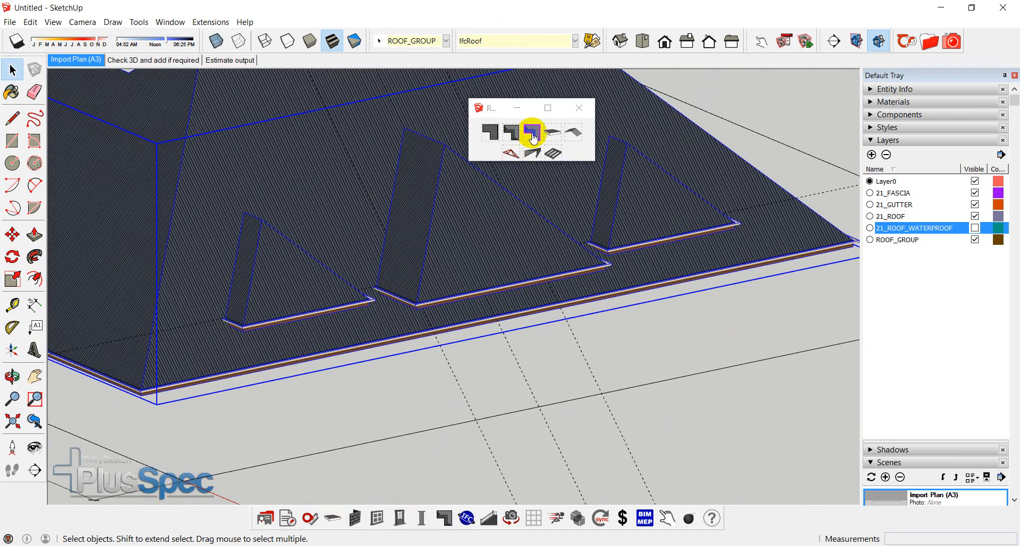
{"action": "left_click", "coordinate": [491, 236]}
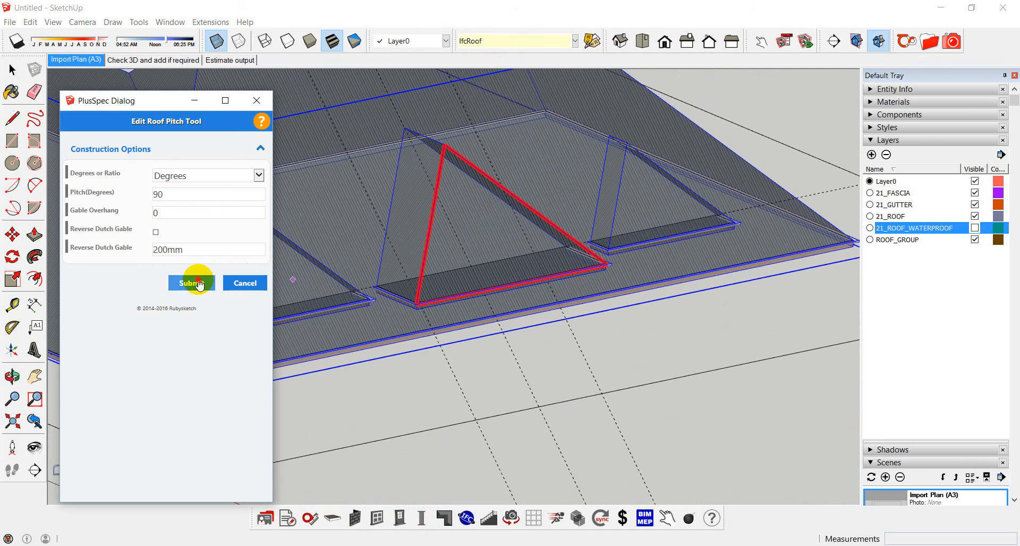
{"action": "left_click", "coordinate": [192, 282]}
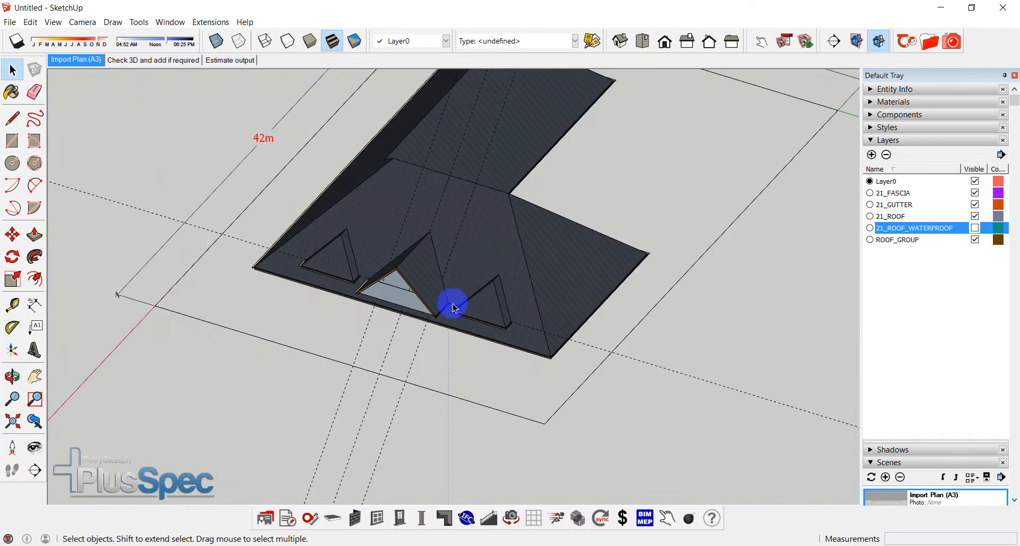
Step: Select the whole roof group and move it from its eave corner into position, then deselect
{"action": "left_click_drag", "start_coordinate": [453, 305], "coordinate": [429, 251]}
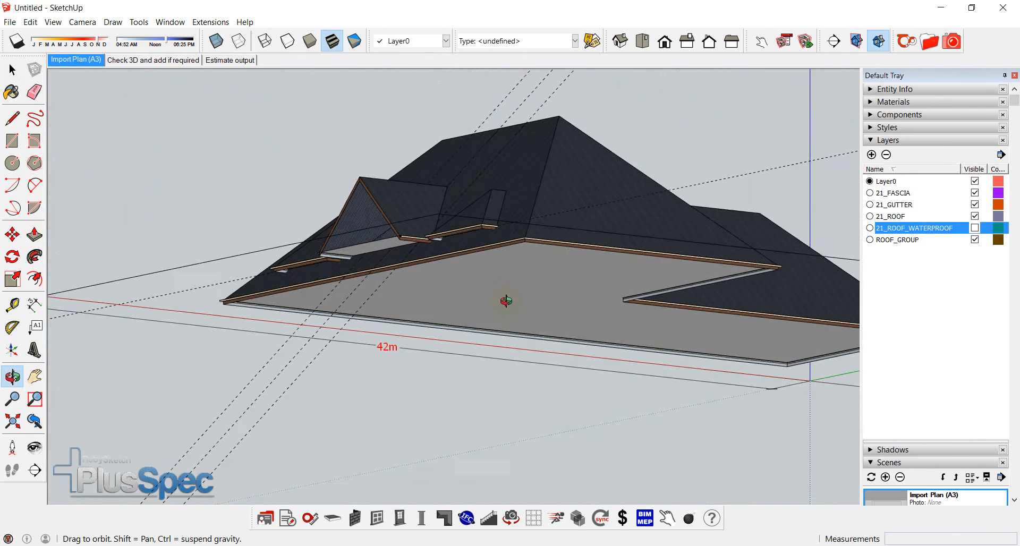
{"action": "left_click_drag", "start_coordinate": [506, 301], "coordinate": [483, 245]}
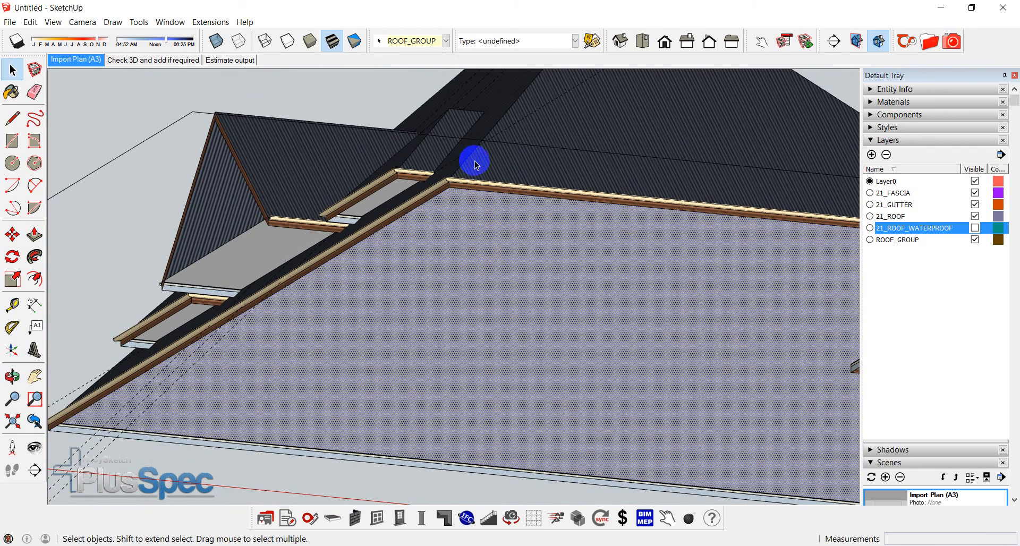
{"action": "left_click_drag", "start_coordinate": [475, 162], "coordinate": [485, 328]}
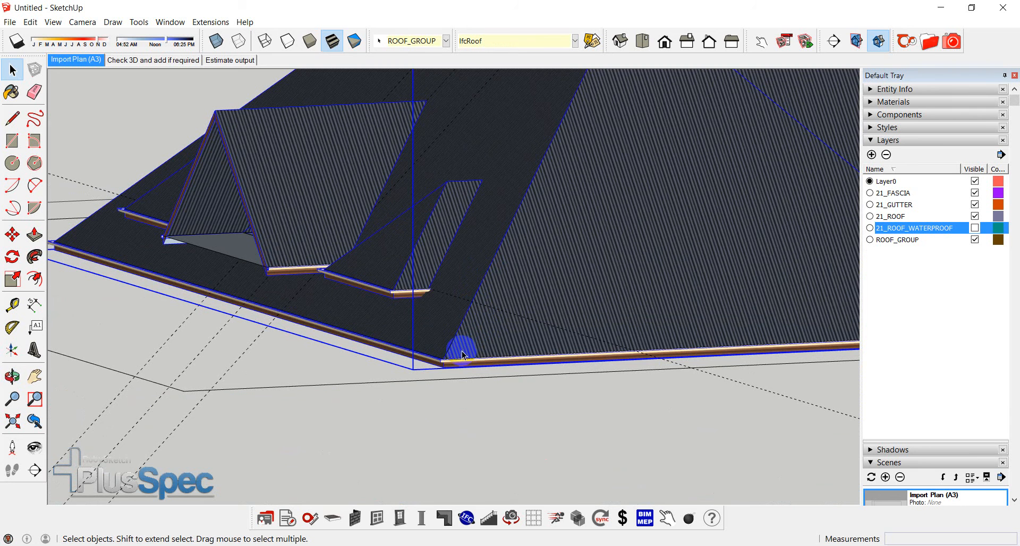
{"action": "left_click", "coordinate": [12, 234]}
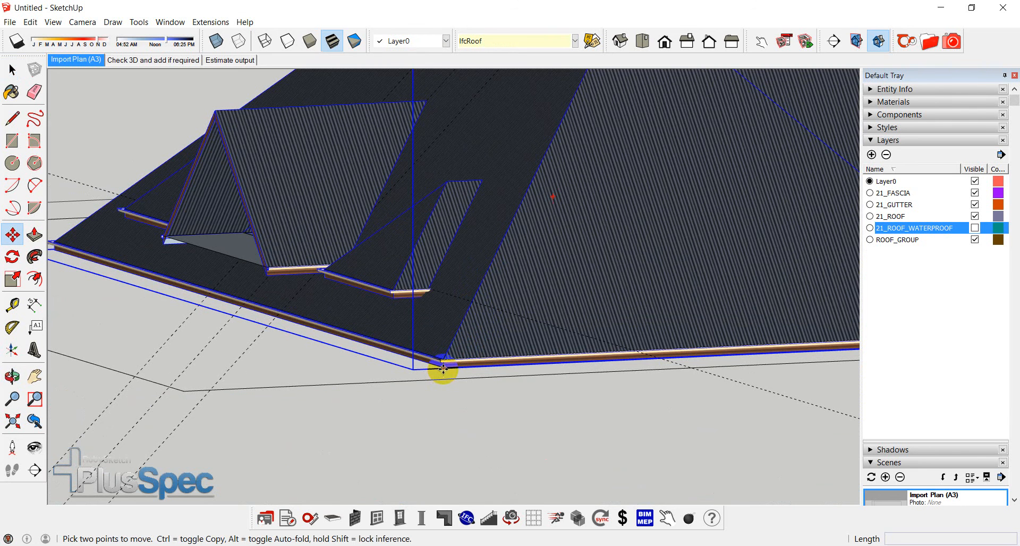
{"action": "left_click_drag", "start_coordinate": [442, 372], "coordinate": [441, 341]}
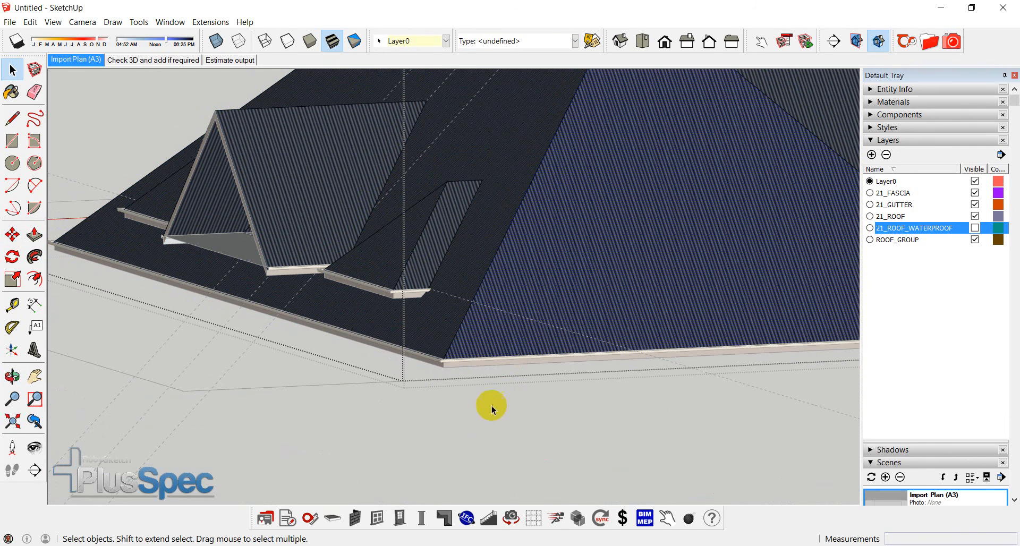
{"action": "mouse_move", "coordinate": [455, 480]}
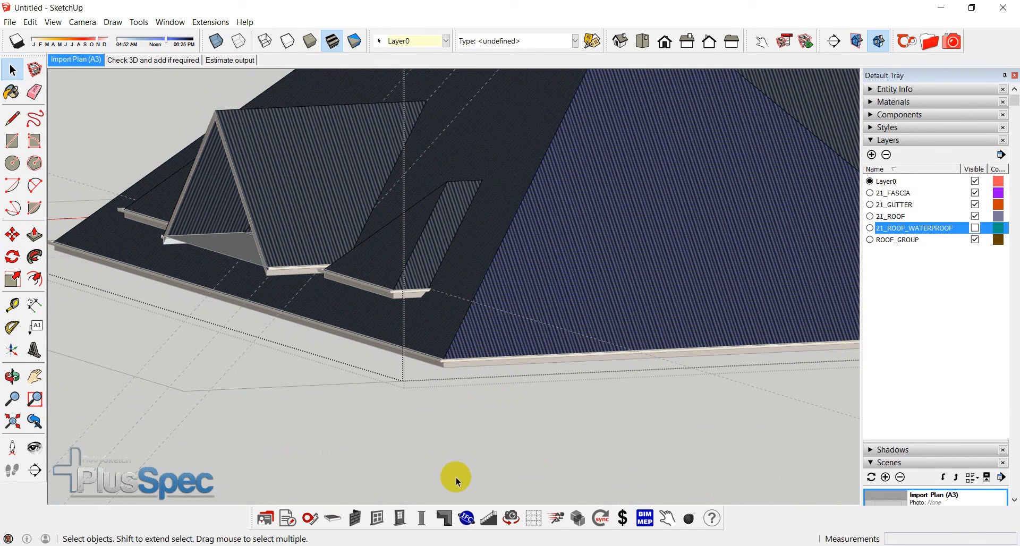
{"action": "left_click", "coordinate": [445, 518]}
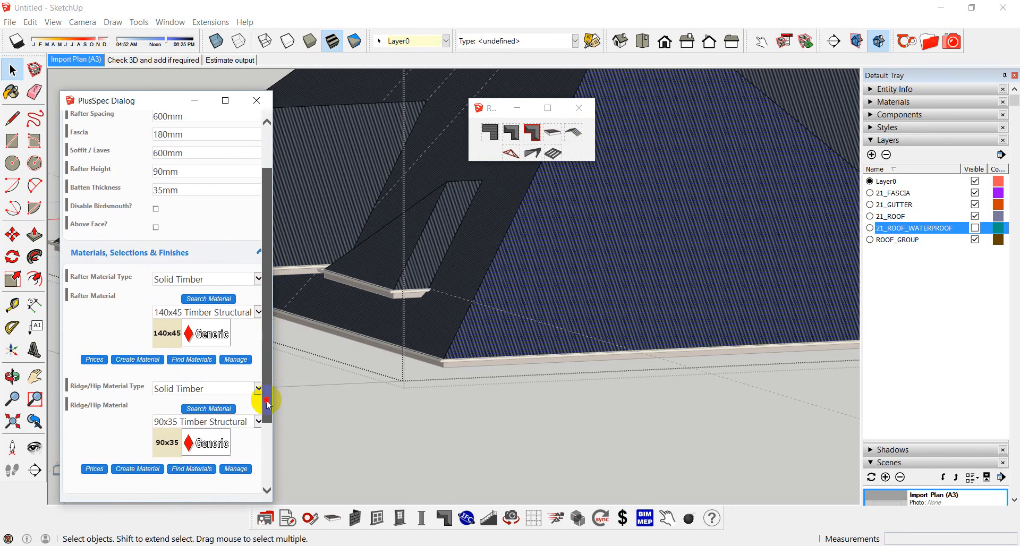
Step: Submit the rafter dialog with 140x45 rafters at 600mm spacing and 90x35 ridge and hip members
{"action": "scroll", "scroll_direction": "down", "scroll_amount": 3}
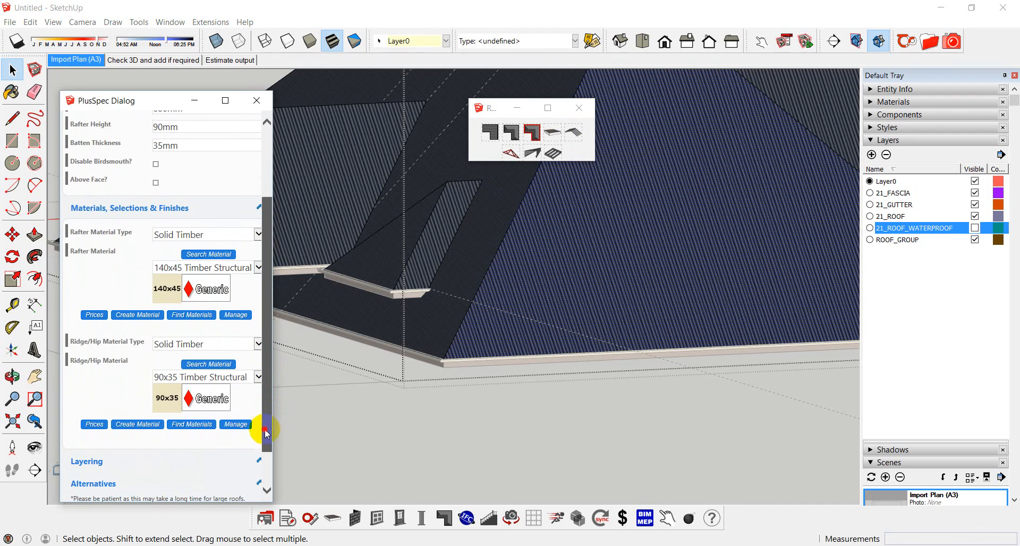
{"action": "scroll", "scroll_direction": "down", "scroll_amount": 3}
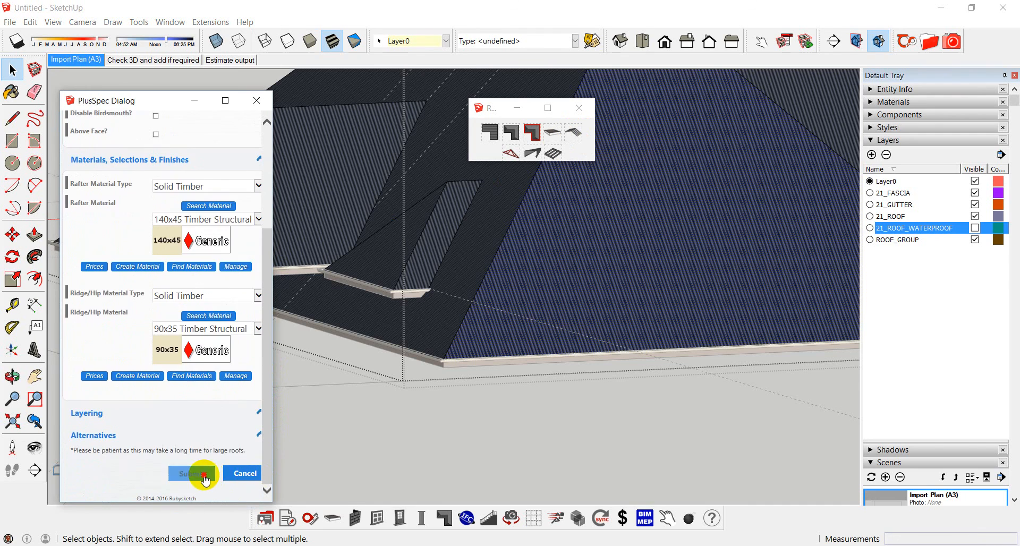
{"action": "left_click", "coordinate": [193, 472]}
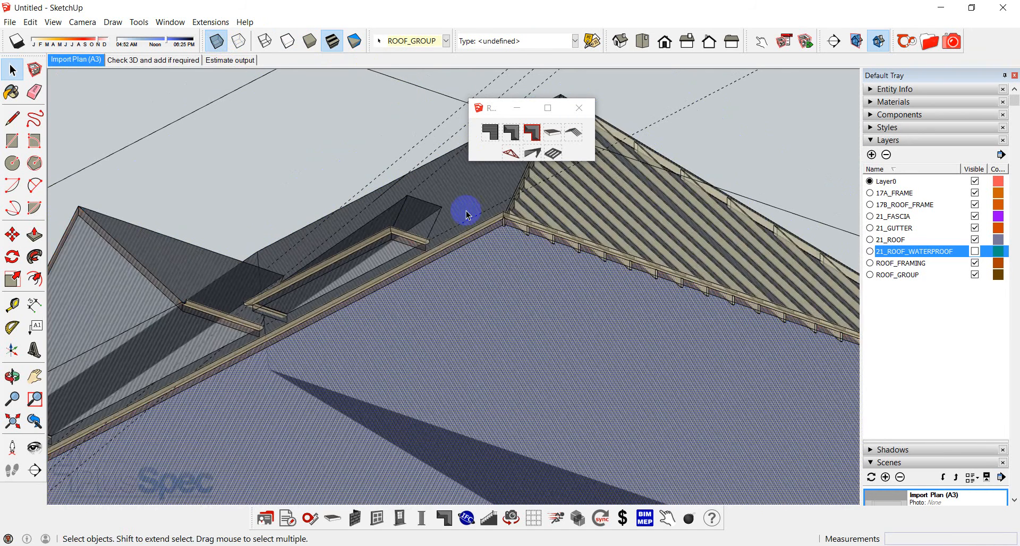
{"action": "left_click", "coordinate": [11, 377]}
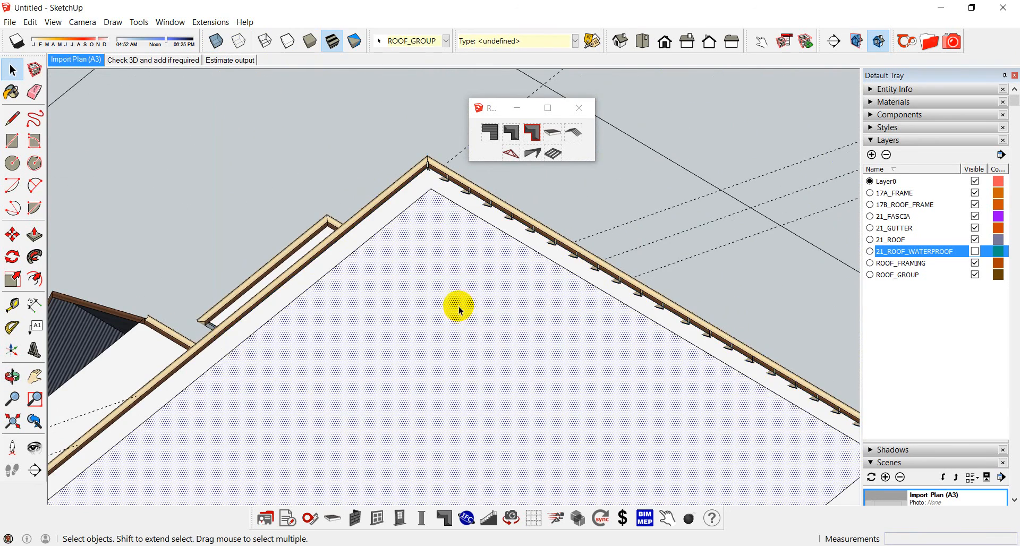
{"action": "left_click", "coordinate": [34, 236]}
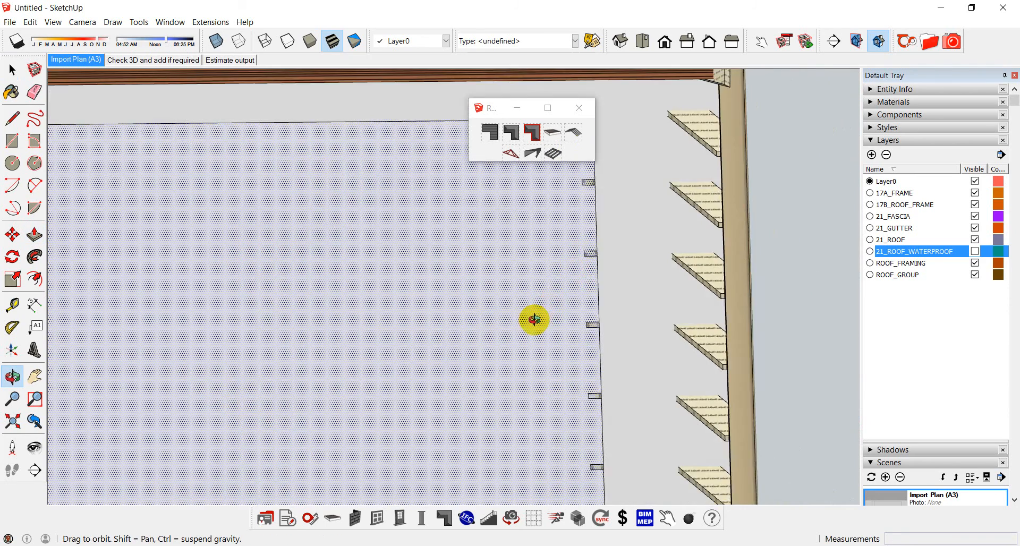
{"action": "left_click_drag", "start_coordinate": [533, 320], "coordinate": [624, 344]}
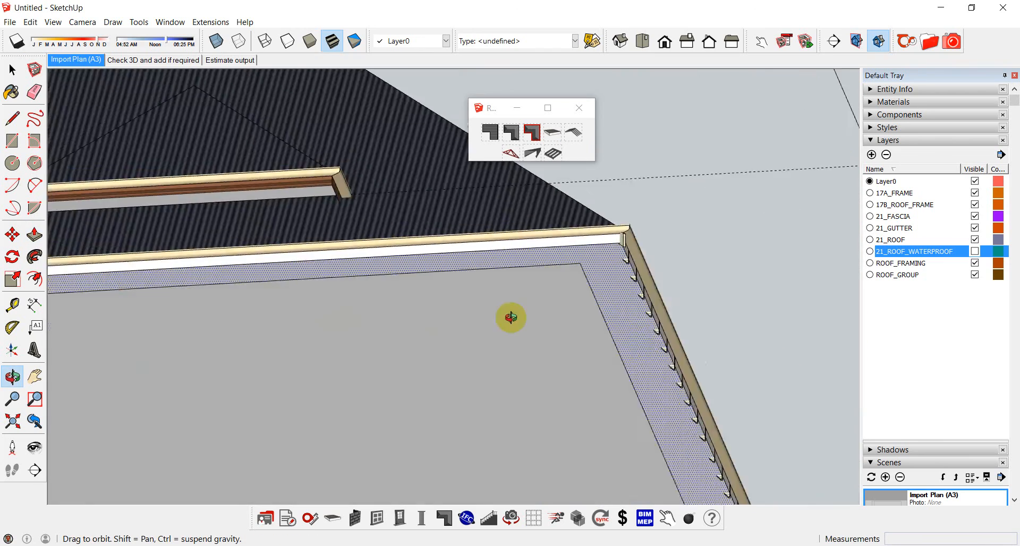
{"action": "left_click_drag", "start_coordinate": [511, 318], "coordinate": [403, 396]}
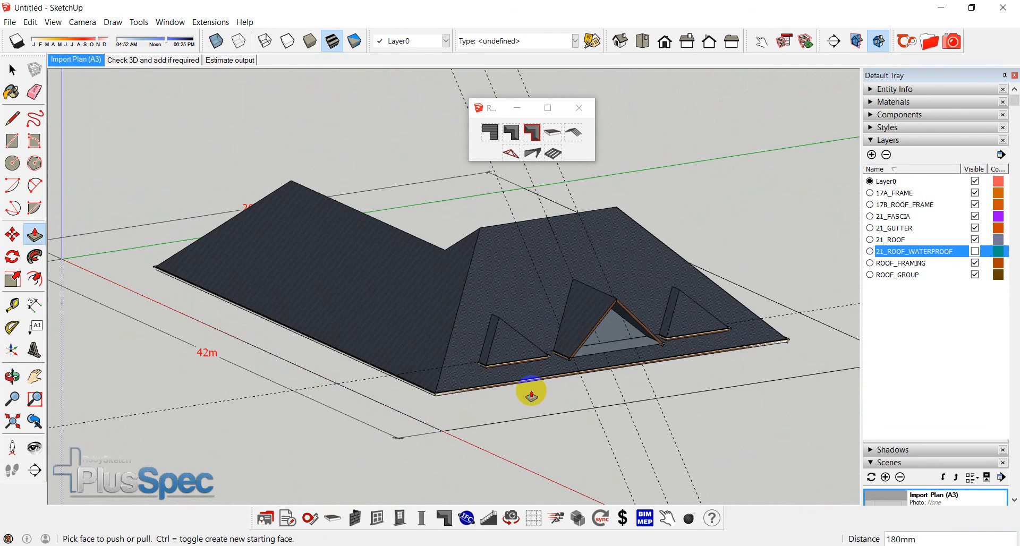
{"action": "mouse_move", "coordinate": [486, 397]}
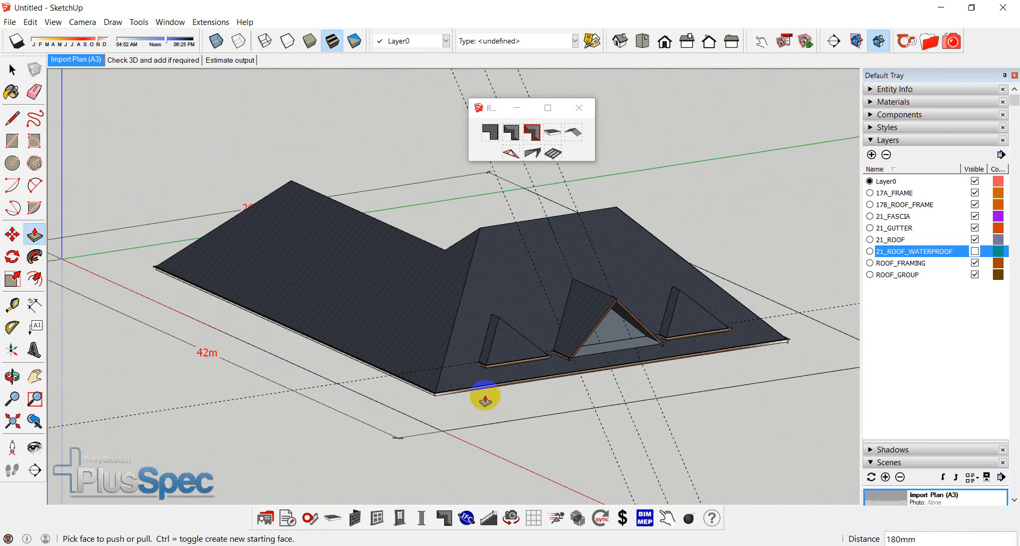